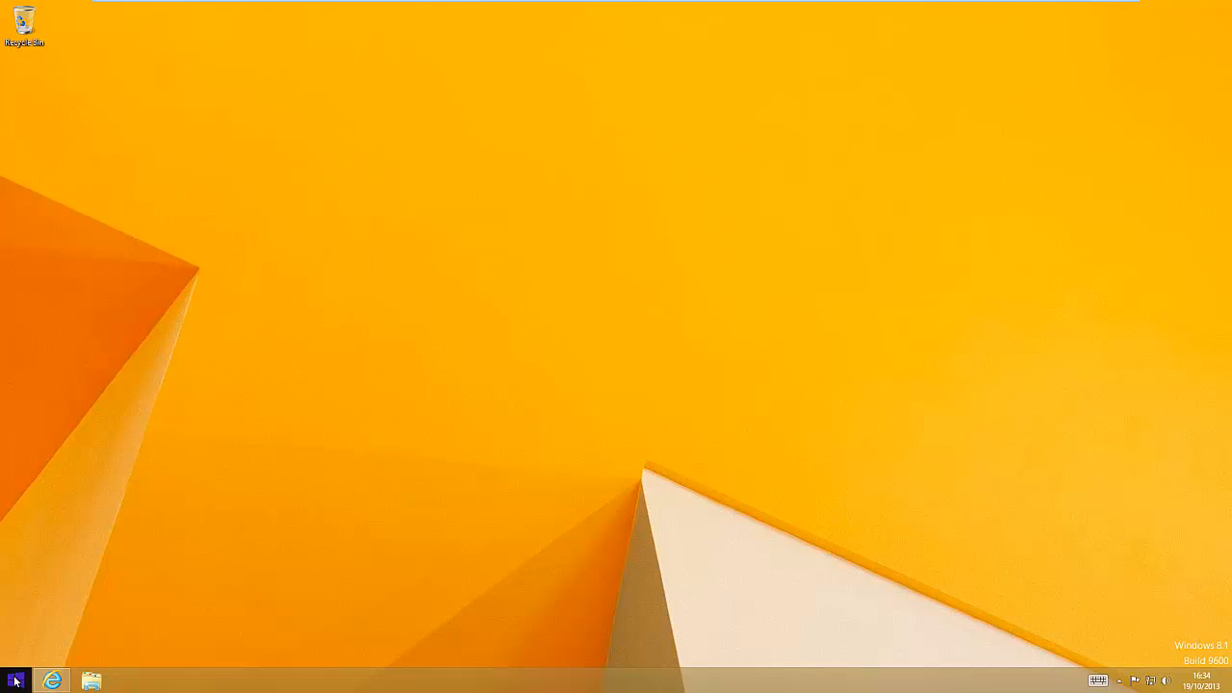
# Show the Windows 8.1 Start screen, then return to the desktop.
pyautogui.click(15, 677)
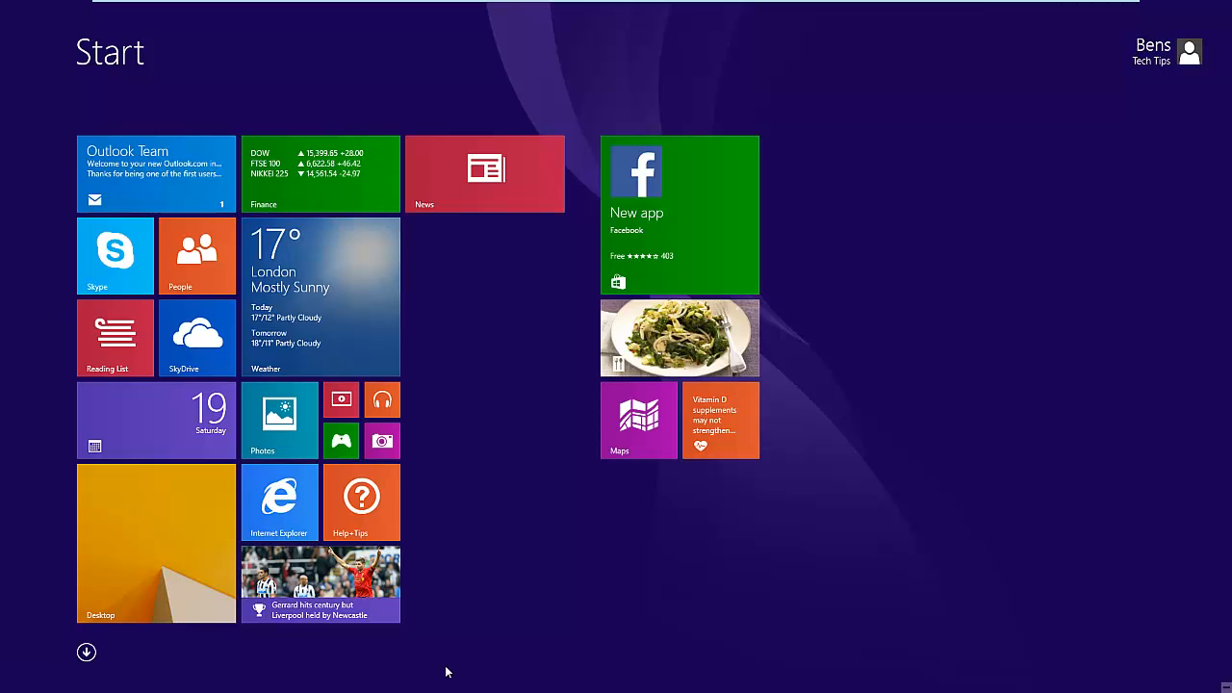
pyautogui.moveTo(285, 624)
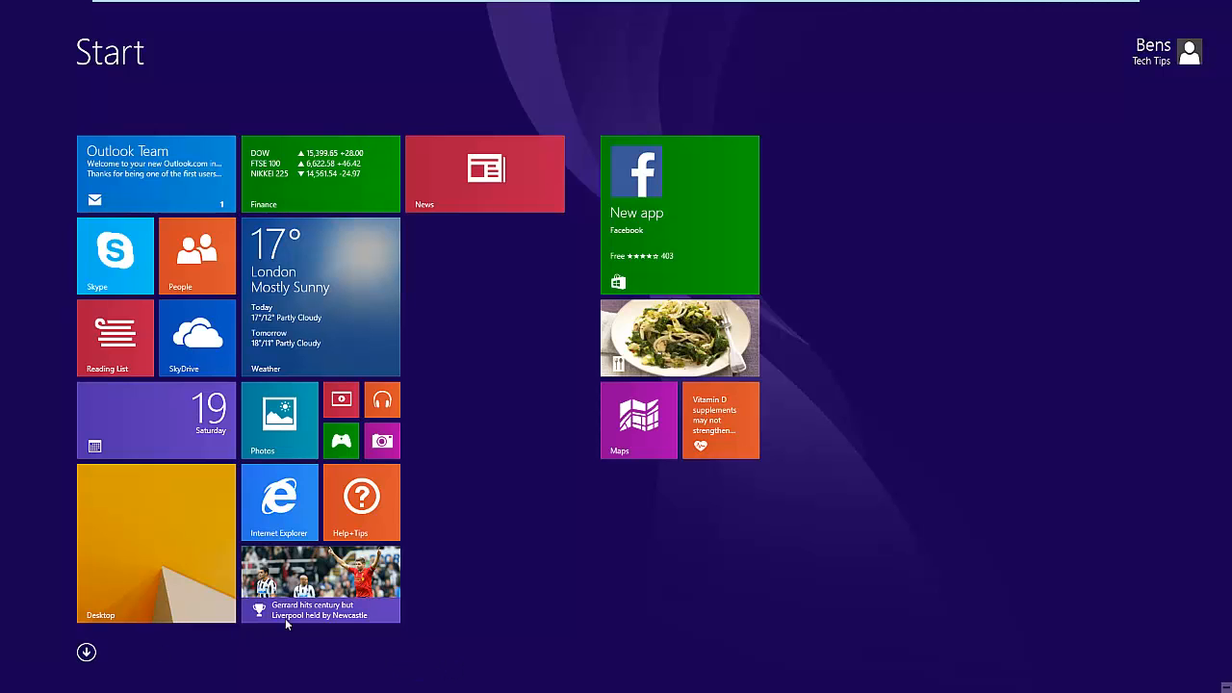
pyautogui.click(156, 543)
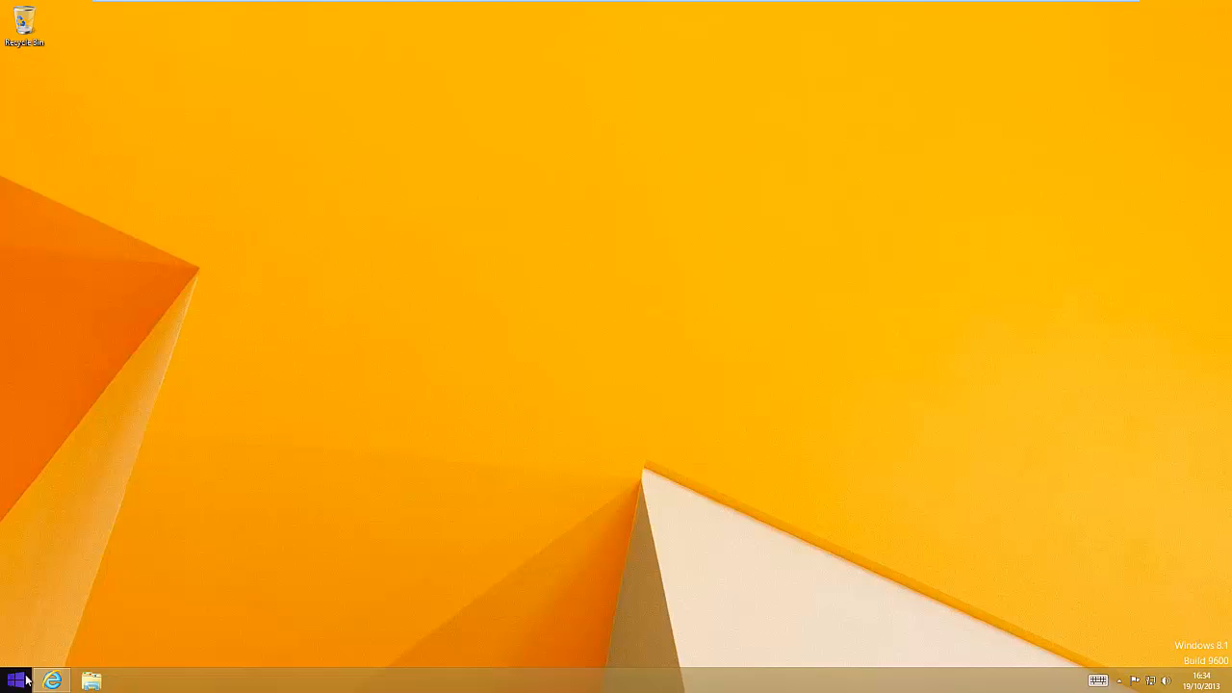
pyautogui.moveTo(83, 562)
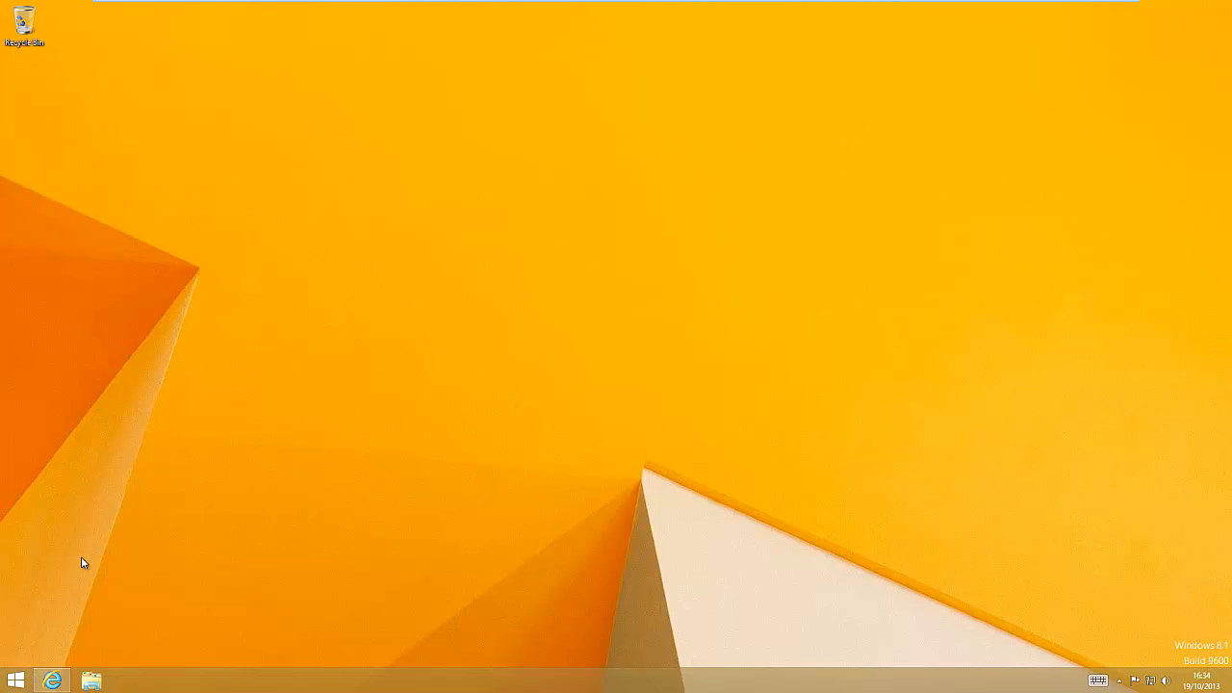
pyautogui.moveTo(62, 631)
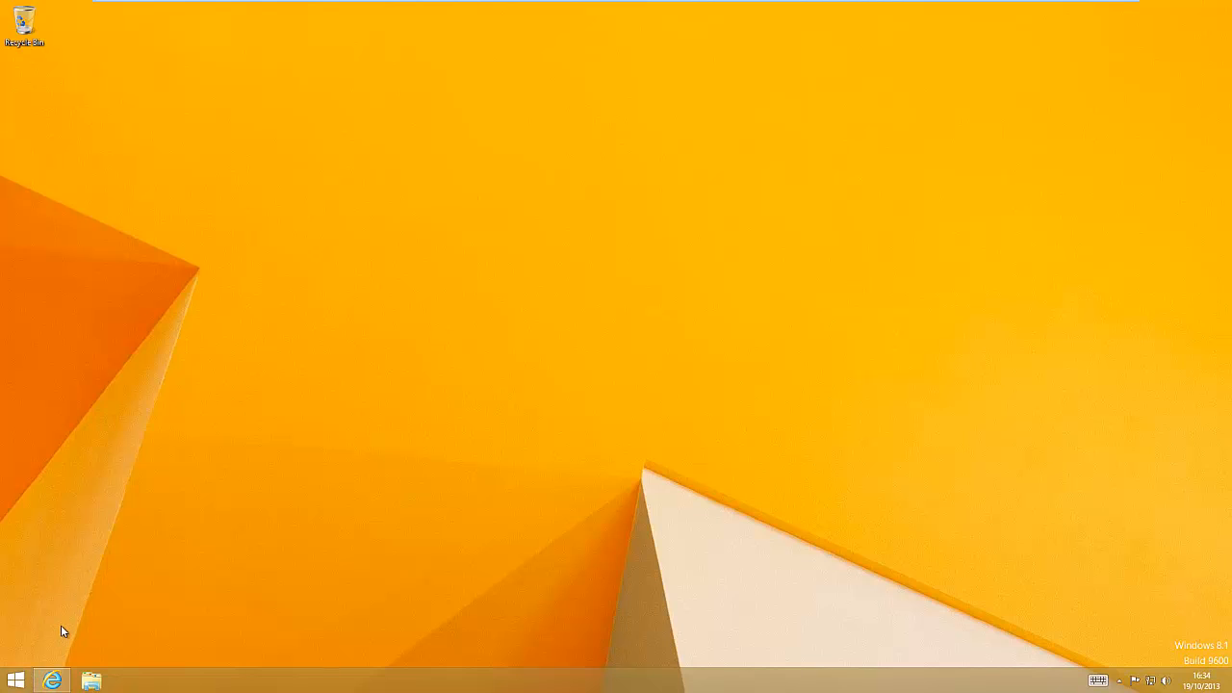
pyautogui.moveTo(162, 412)
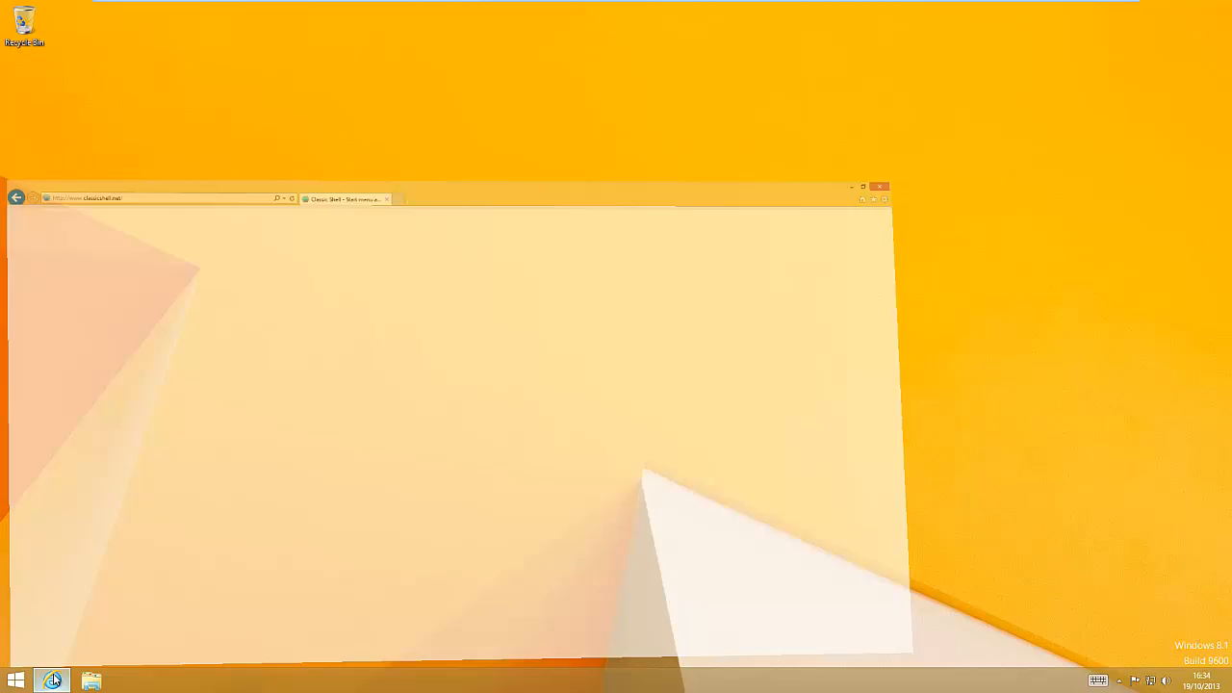
# Load classicshell.net in a maximised Internet Explorer window.
pyautogui.click(866, 185)
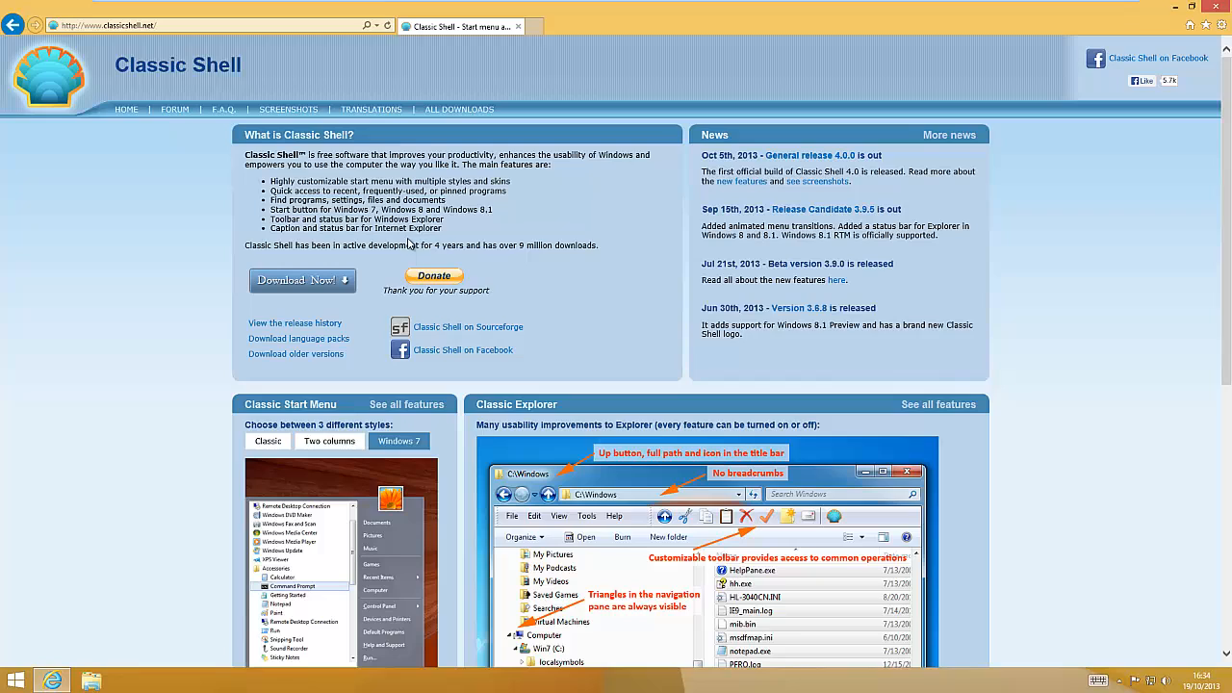
pyautogui.moveTo(500, 229)
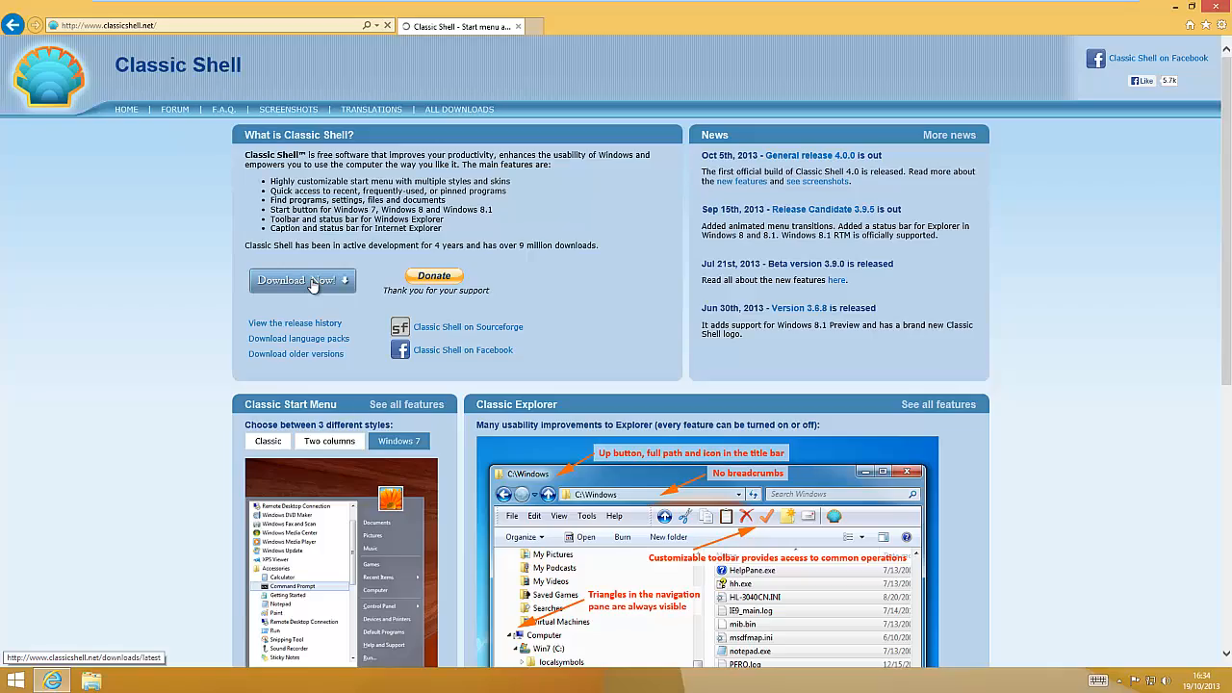
# Download and run the Classic Shell installer, continuing past the setup welcome page.
pyautogui.click(304, 281)
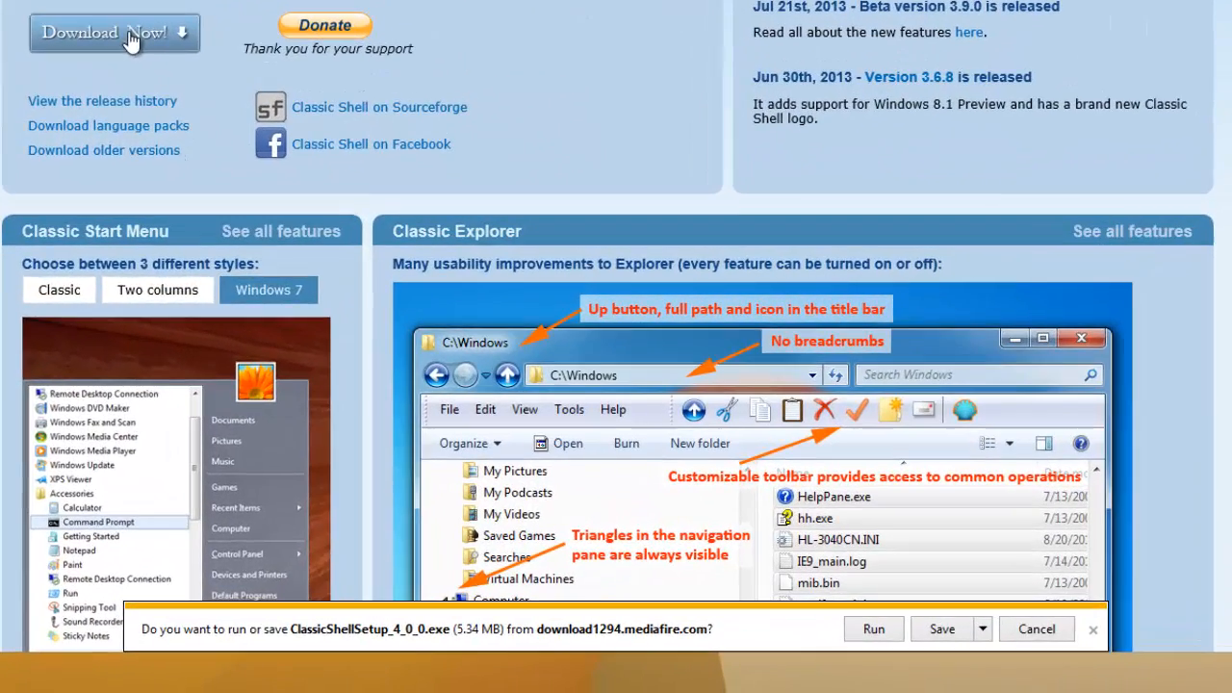
pyautogui.click(874, 628)
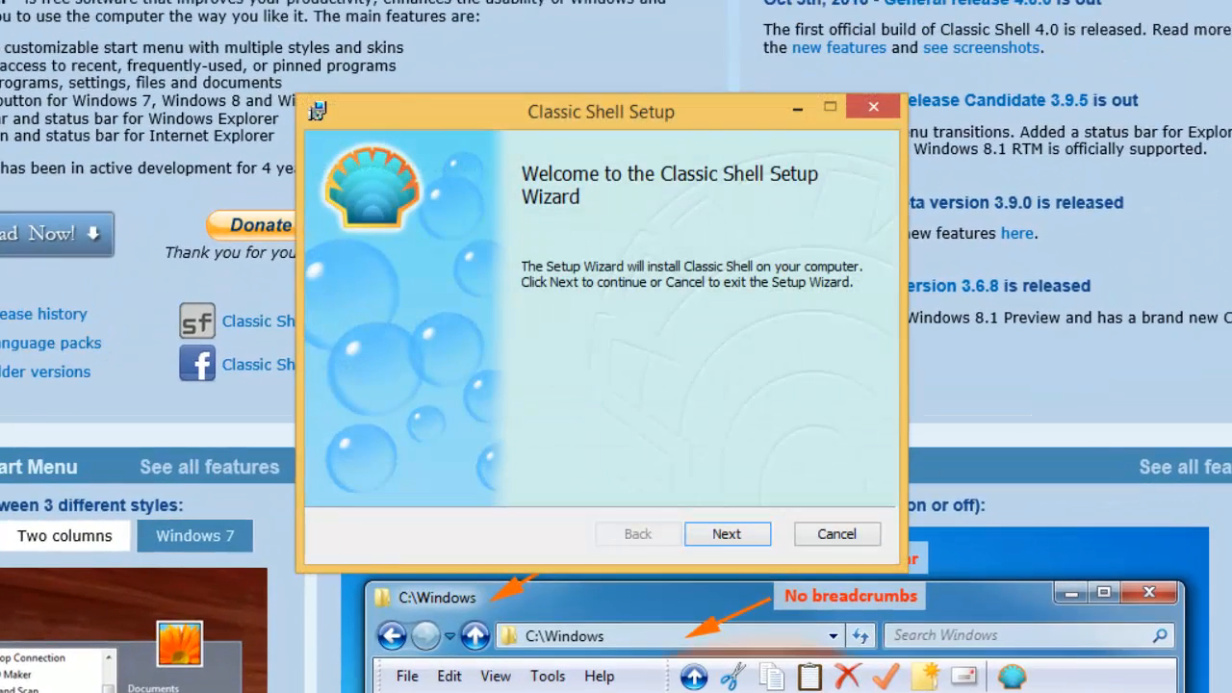
pyautogui.moveTo(612, 433)
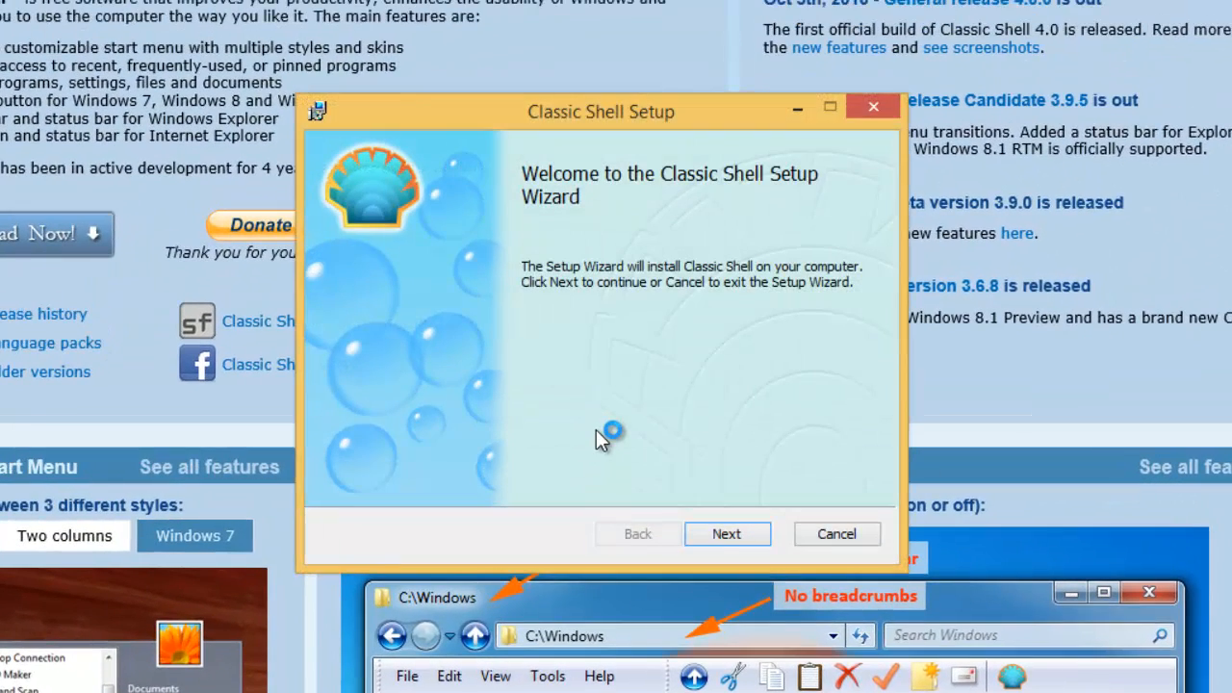
pyautogui.moveTo(666, 185)
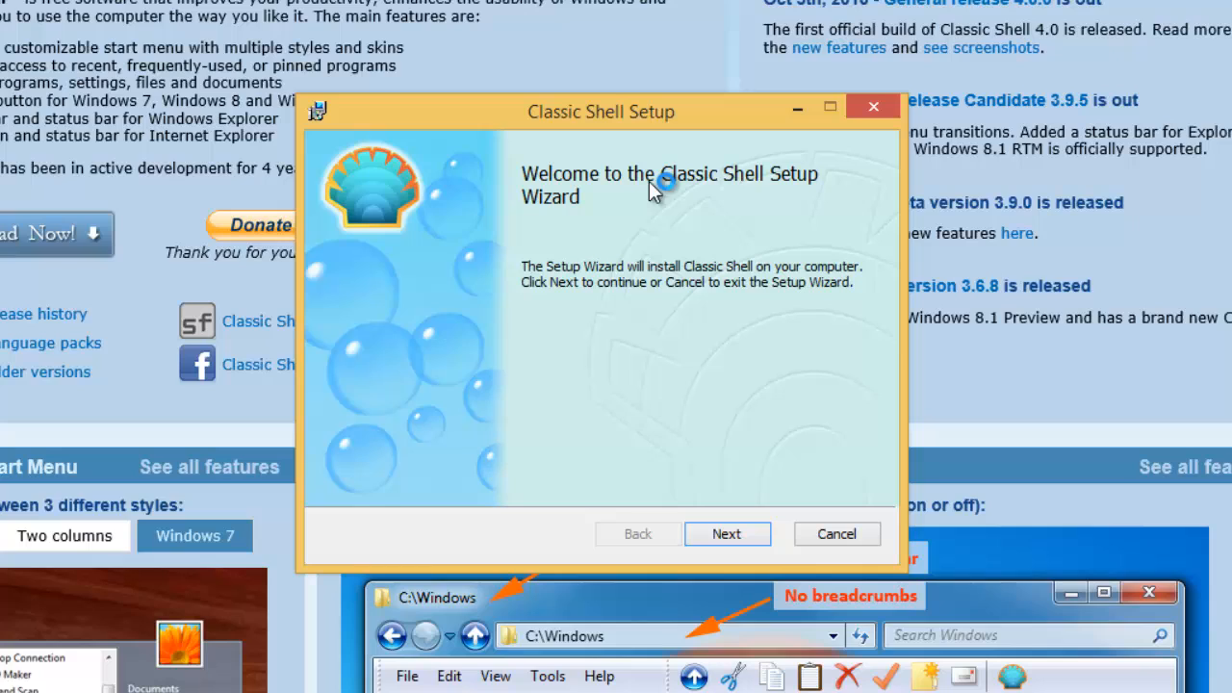
pyautogui.moveTo(674, 505)
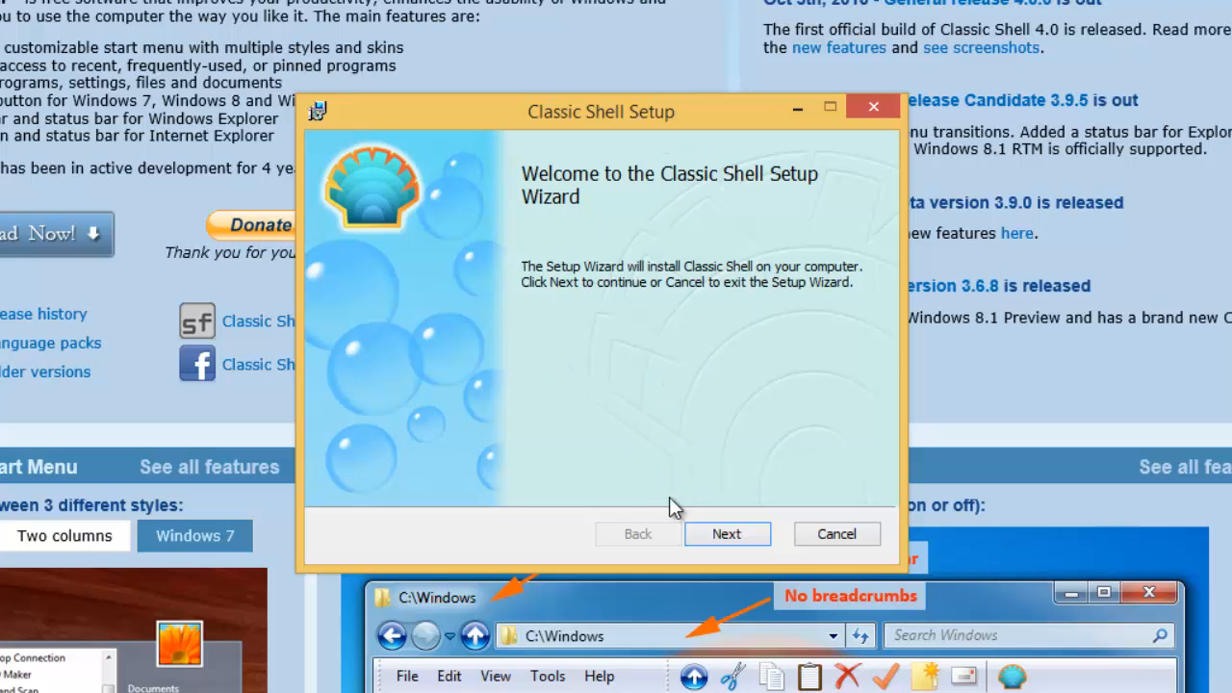
pyautogui.click(728, 533)
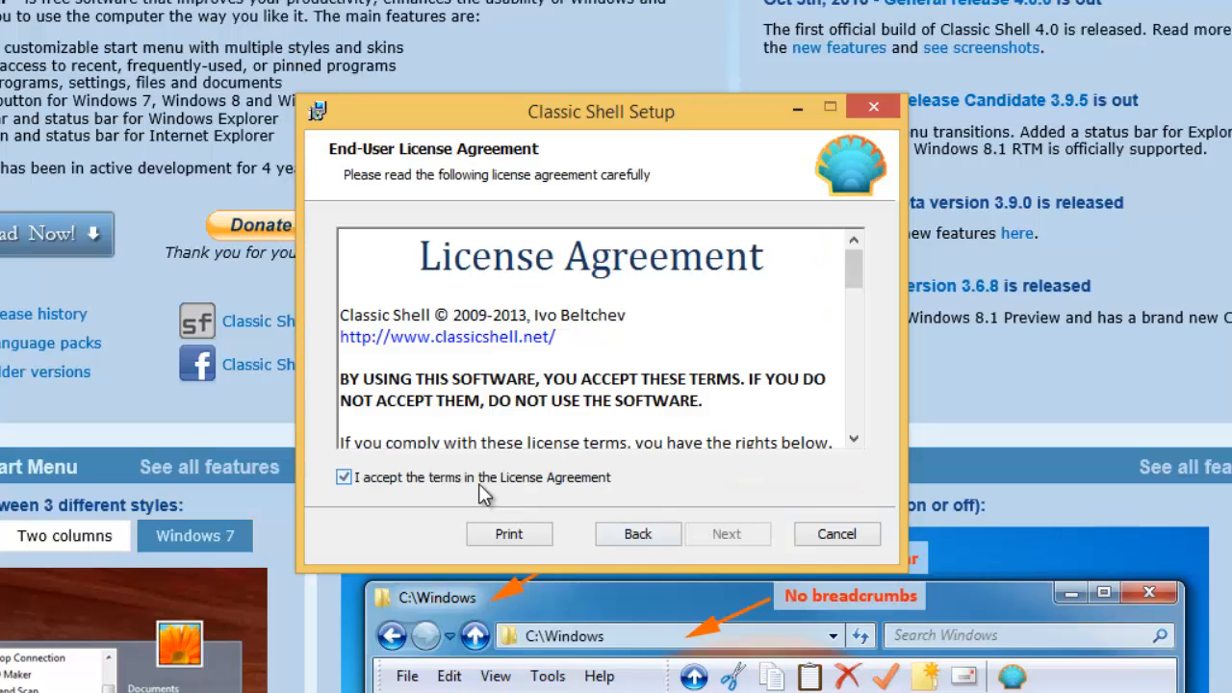
# Accept the license and keep all Classic Shell features on Custom Setup, reaching Ready to install.
pyautogui.click(728, 534)
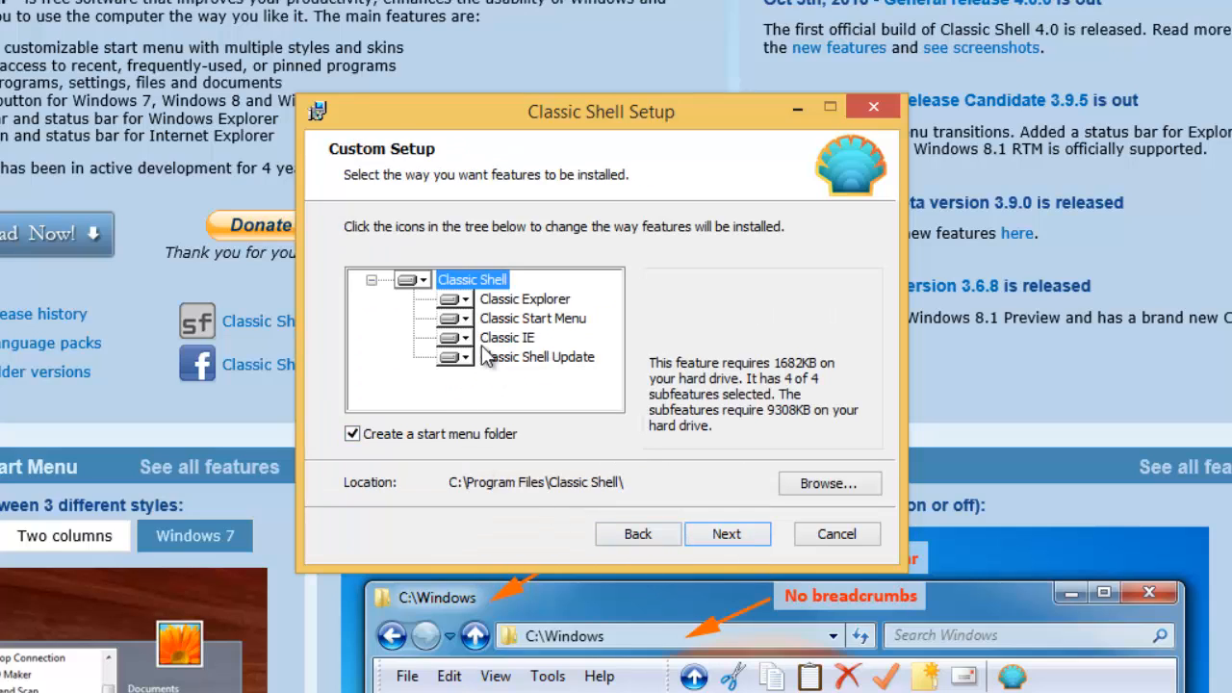
pyautogui.moveTo(447, 308)
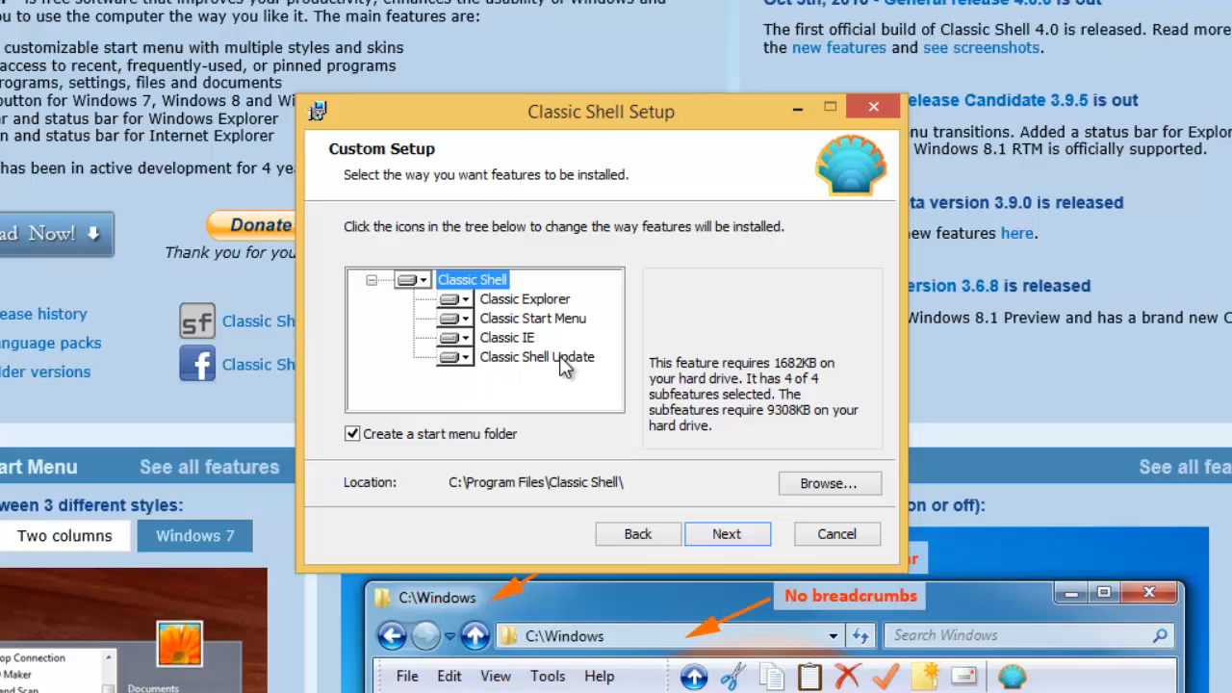
pyautogui.moveTo(666, 207)
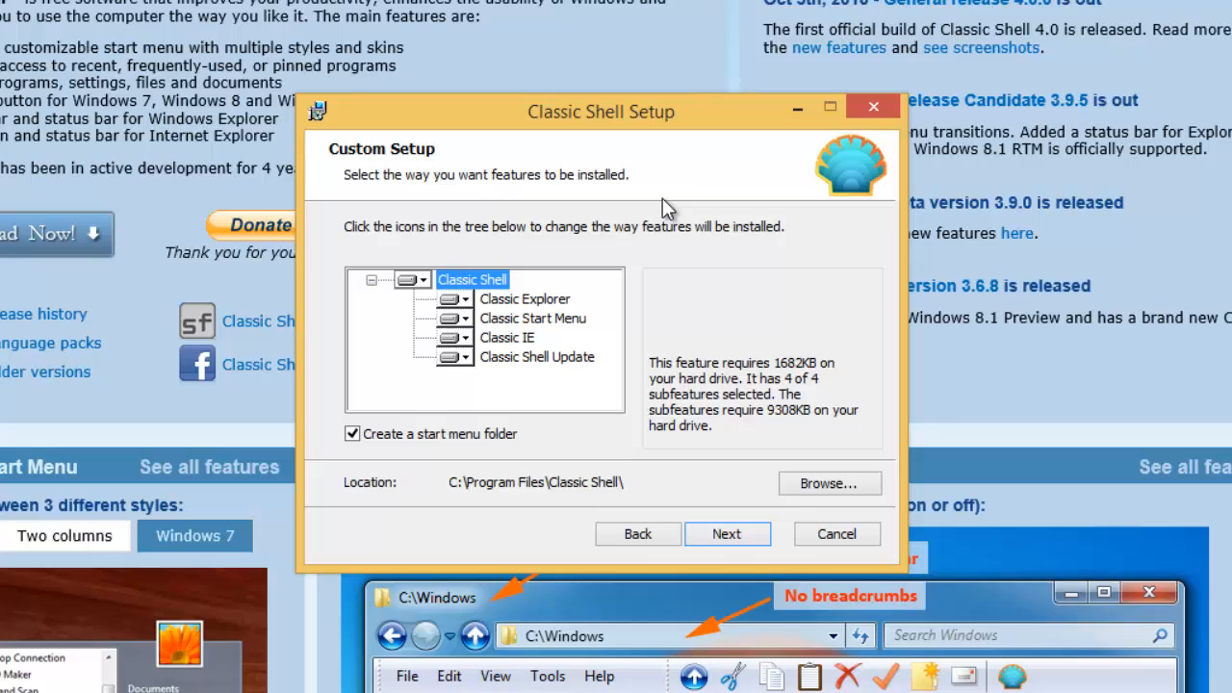
pyautogui.moveTo(620, 382)
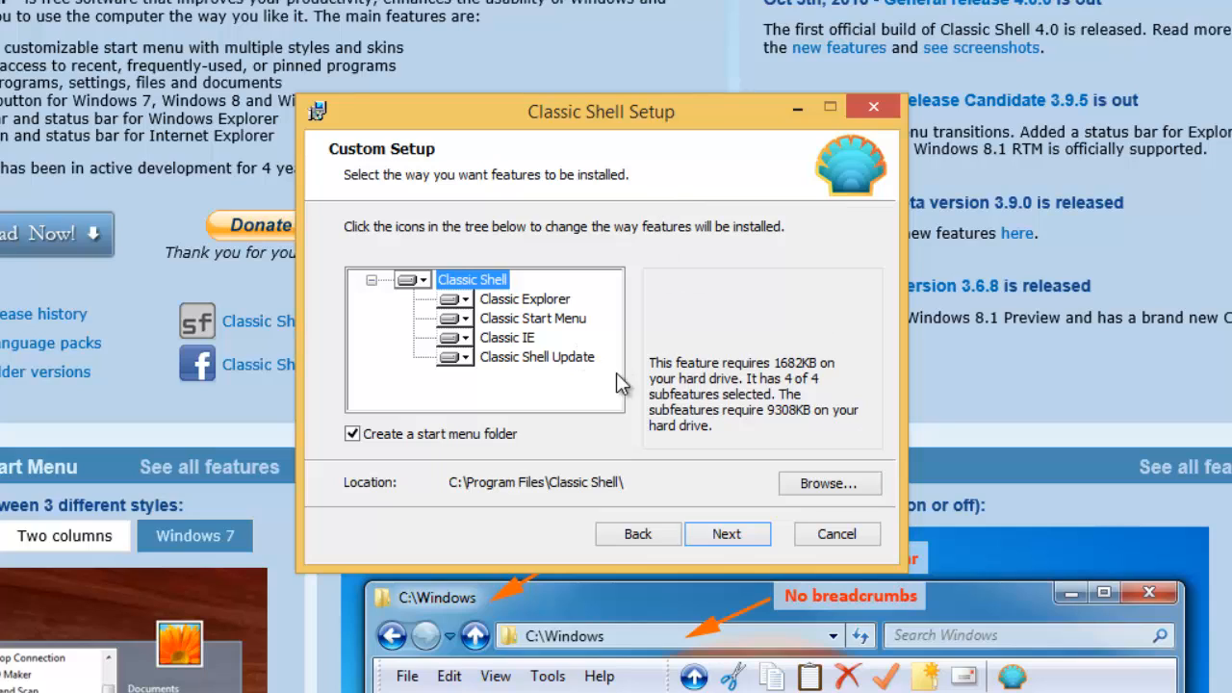
pyautogui.moveTo(531, 312)
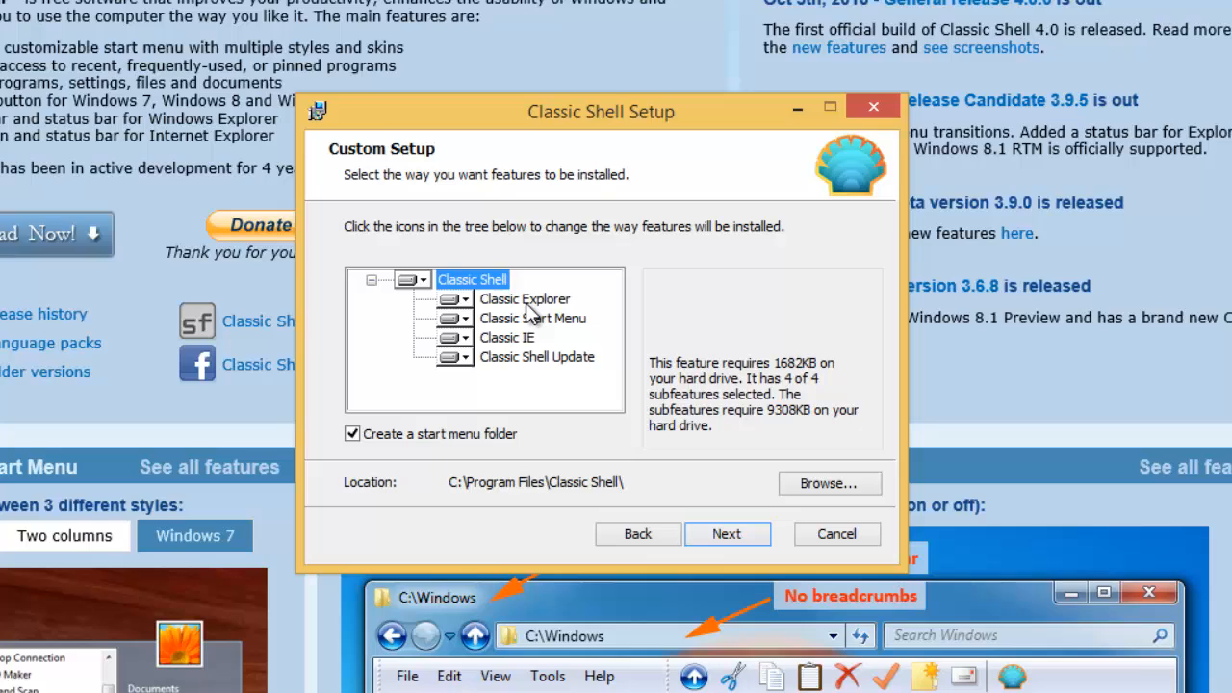
pyautogui.click(533, 318)
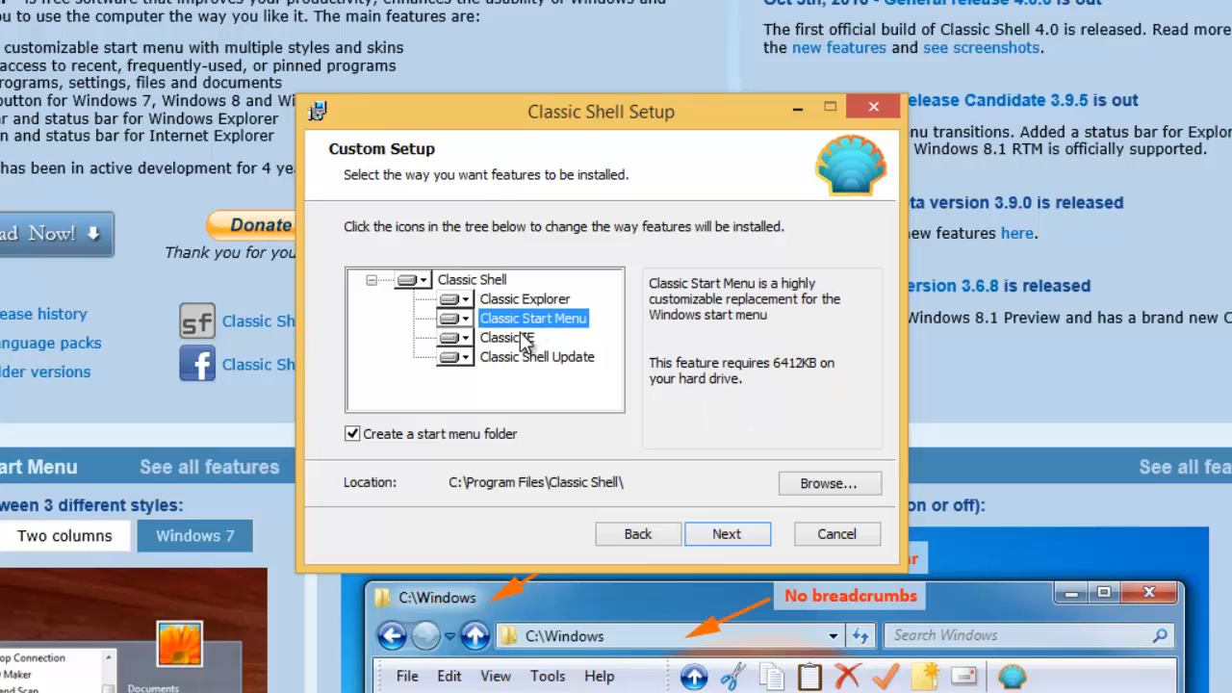
pyautogui.click(535, 356)
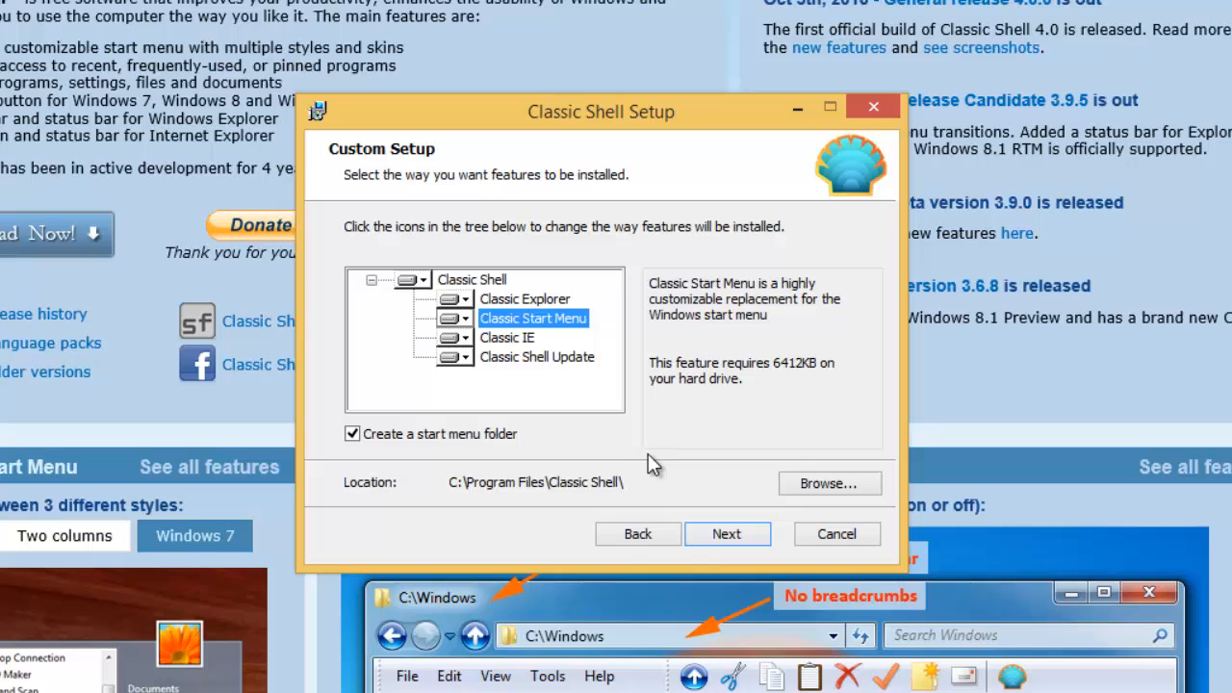
pyautogui.click(728, 533)
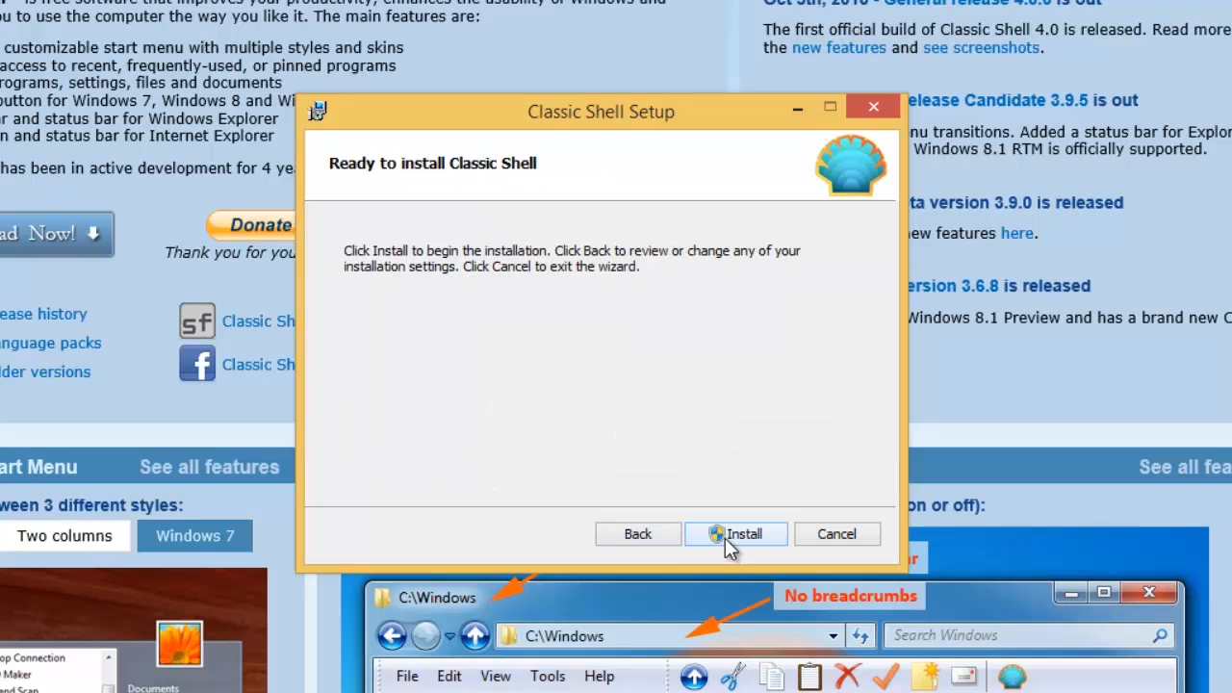
# Start the installation and grant User Account Control permission.
pyautogui.click(741, 533)
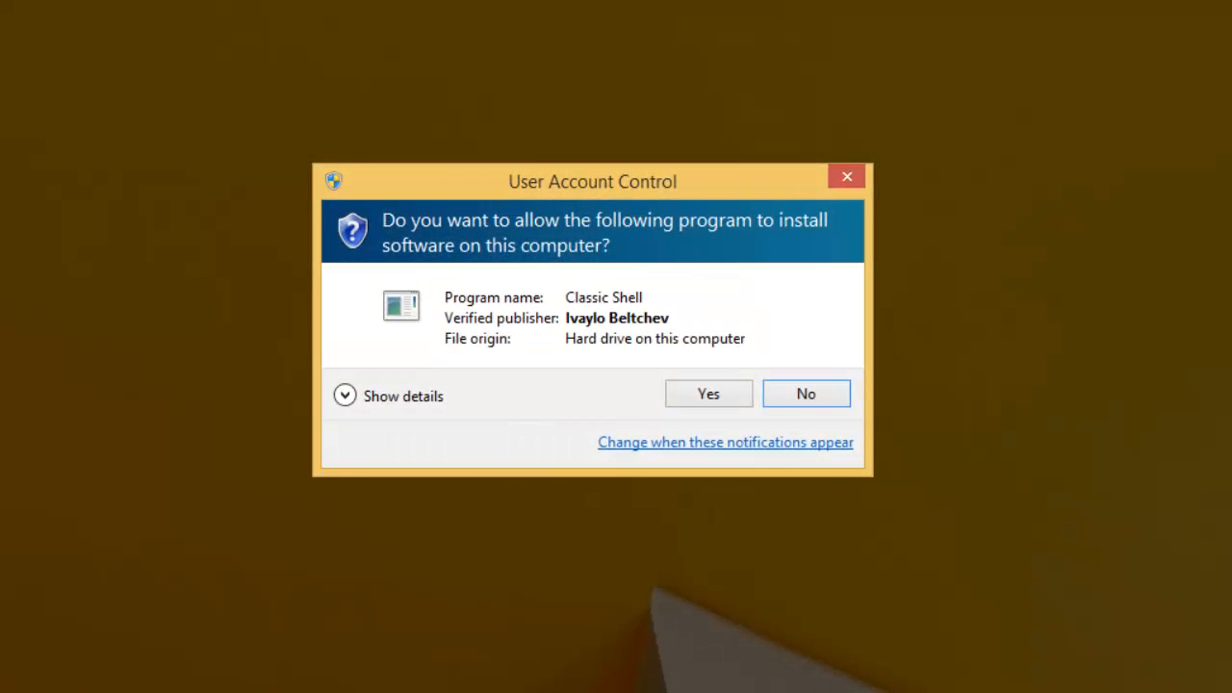
pyautogui.click(708, 393)
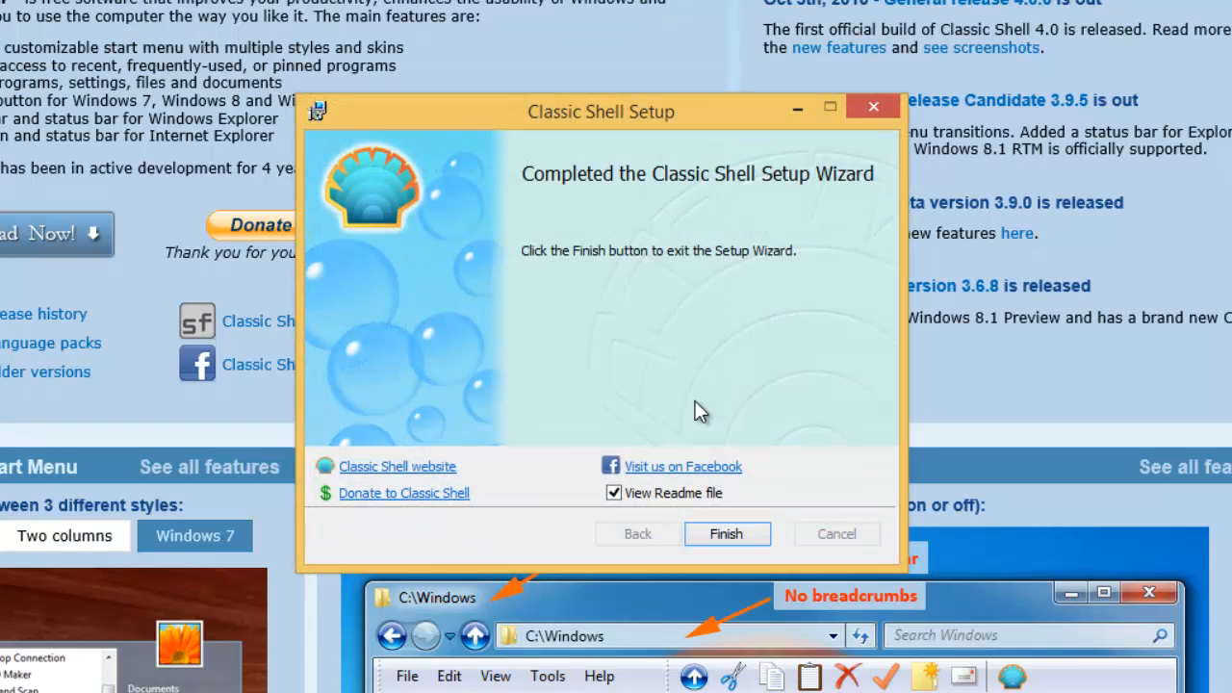
pyautogui.moveTo(693, 489)
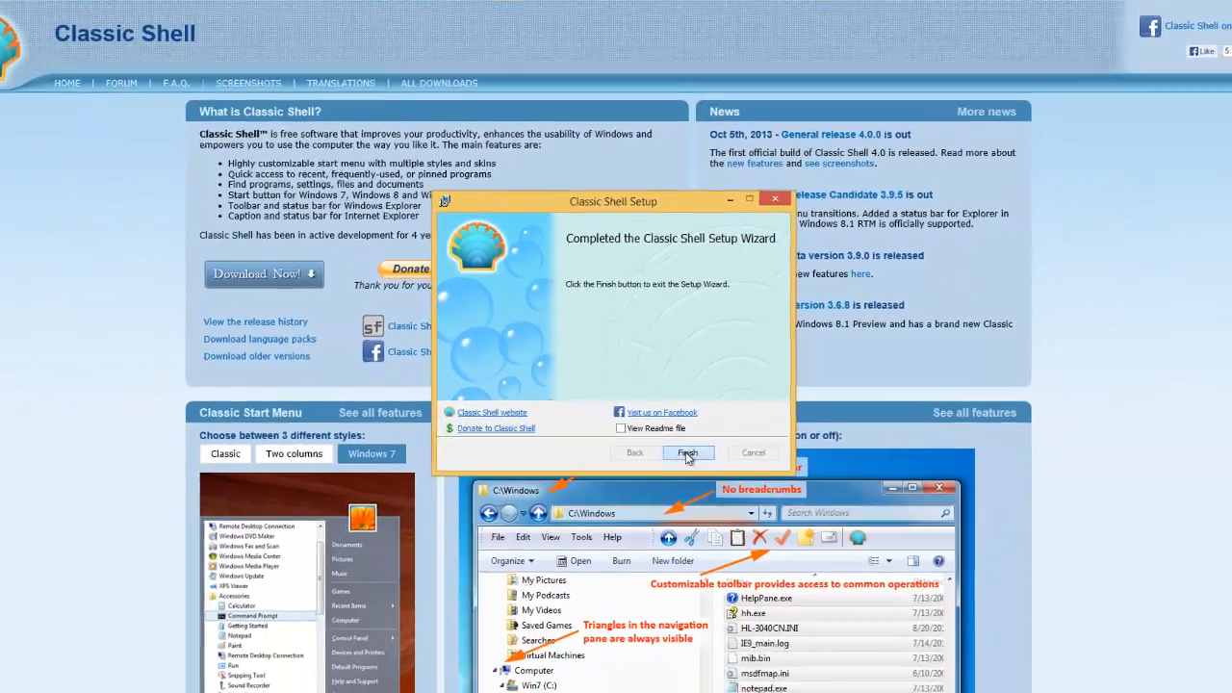
# Finish setup, keep Windows 7 style after reviewing Basic Settings and Skin, and apply with OK.
pyautogui.click(689, 453)
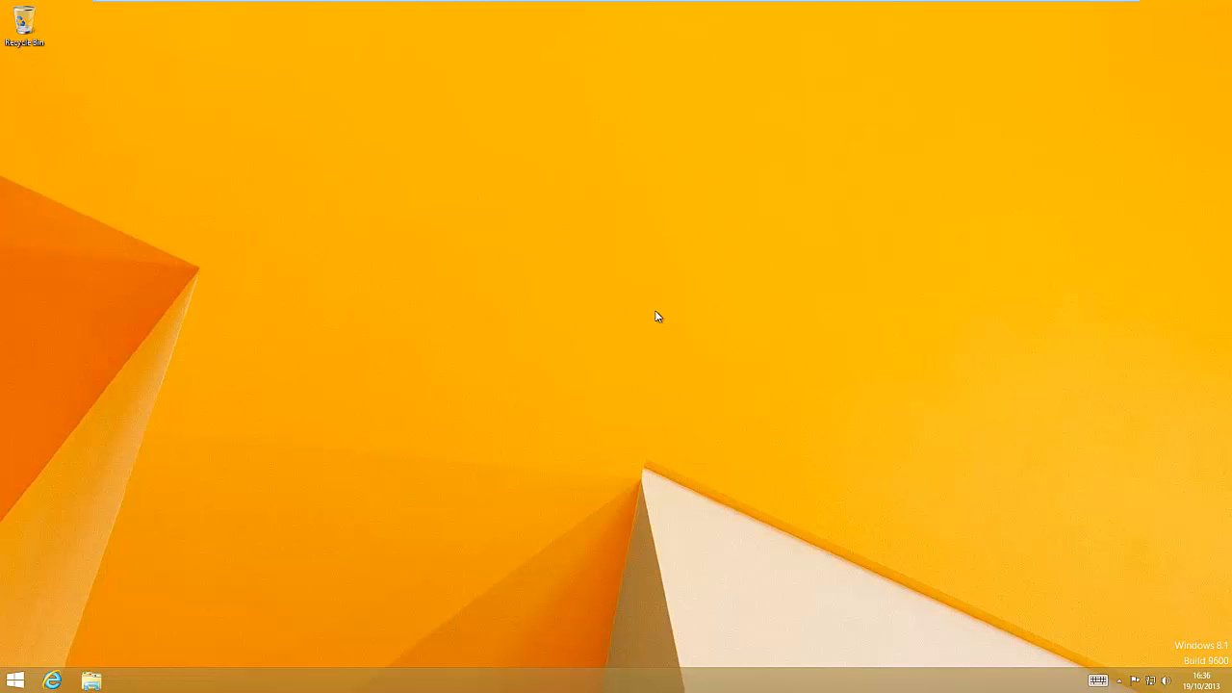
pyautogui.moveTo(56, 647)
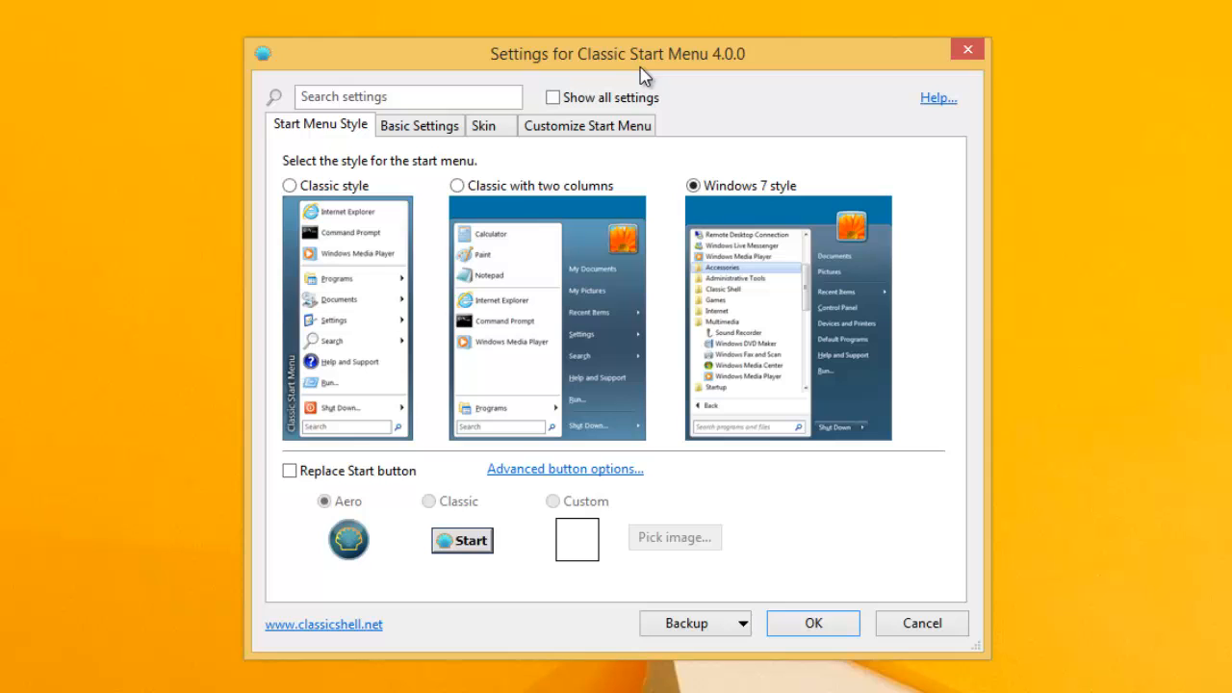
pyautogui.moveTo(605, 165)
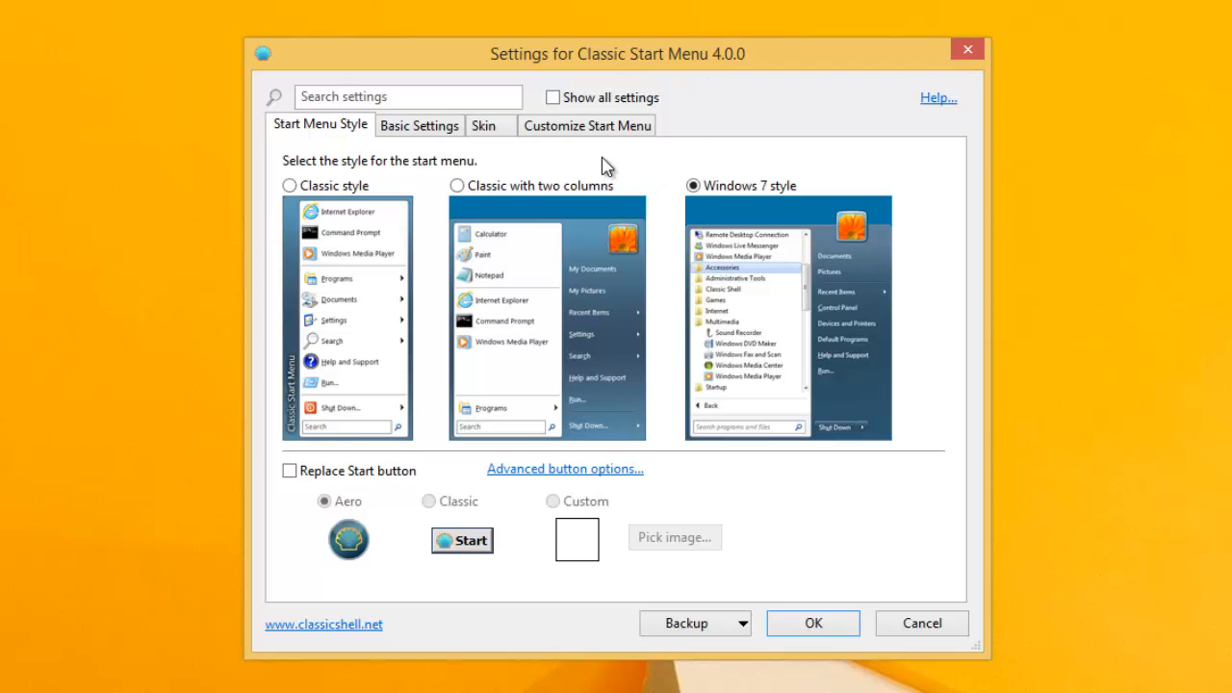
pyautogui.moveTo(385, 316)
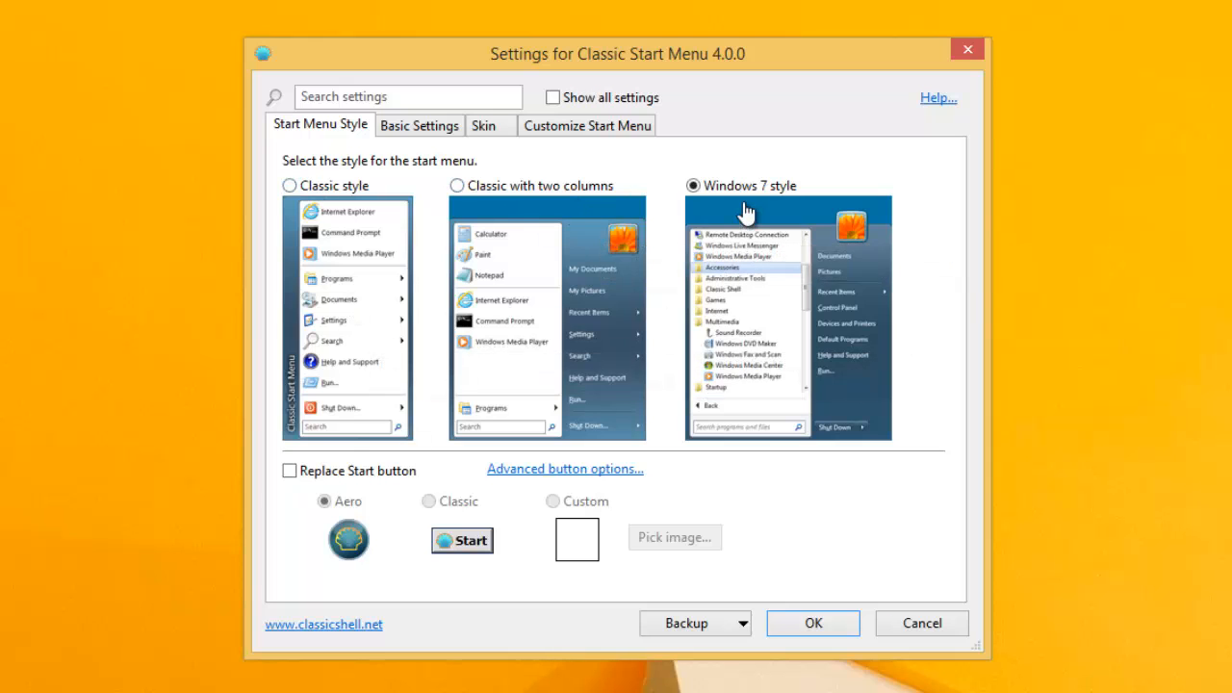
pyautogui.moveTo(400, 258)
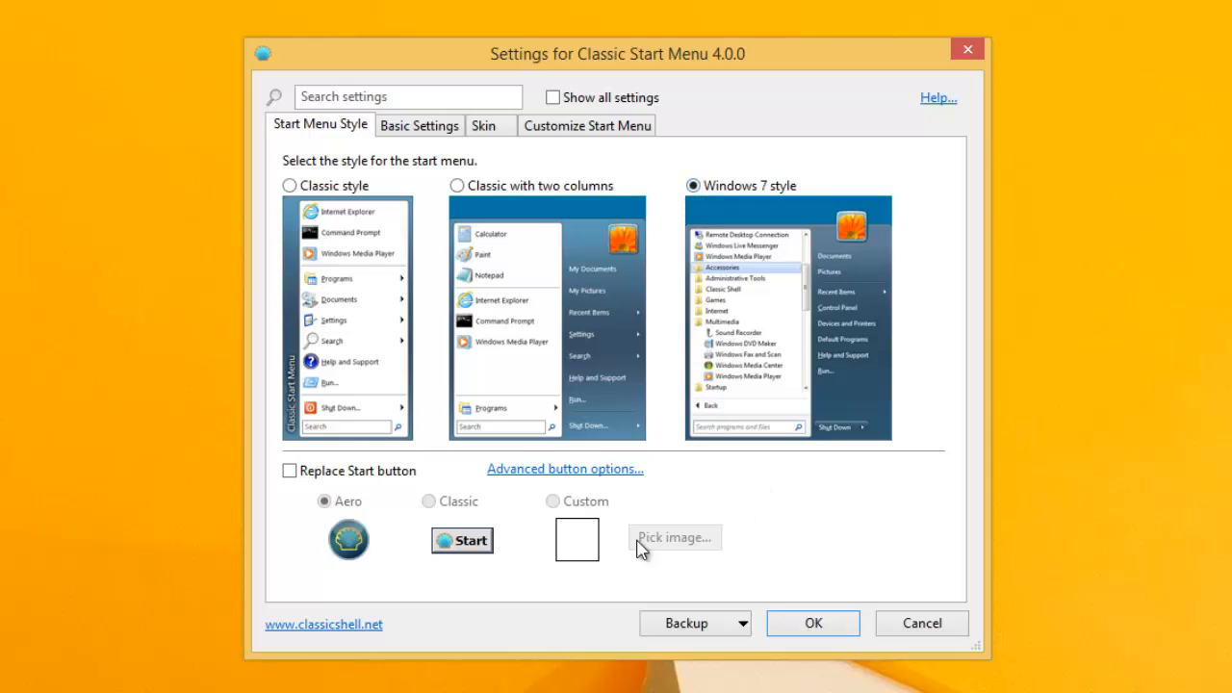
pyautogui.moveTo(380, 565)
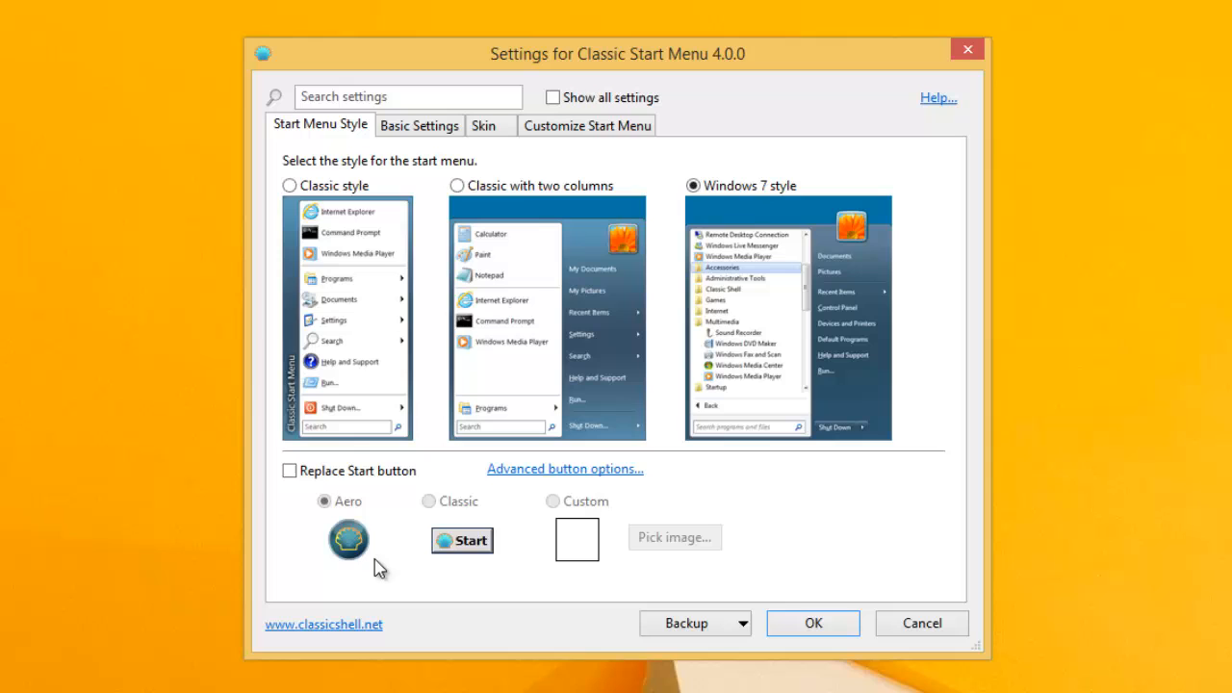
pyautogui.moveTo(633, 558)
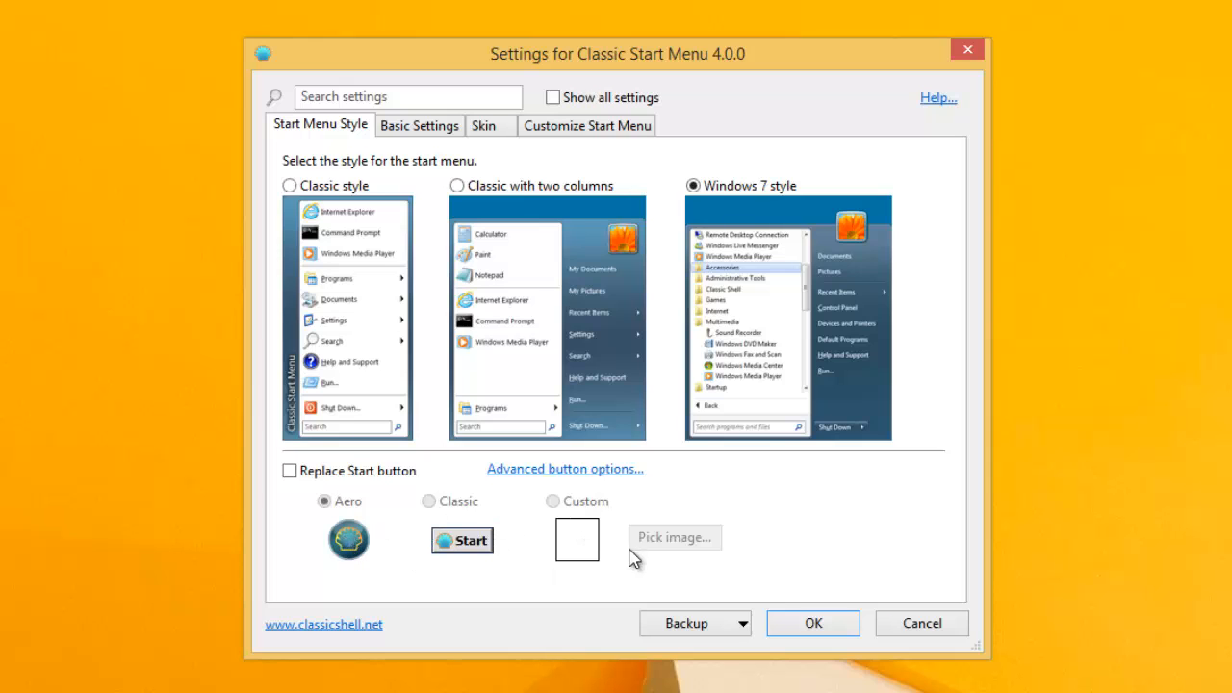
pyautogui.moveTo(445, 146)
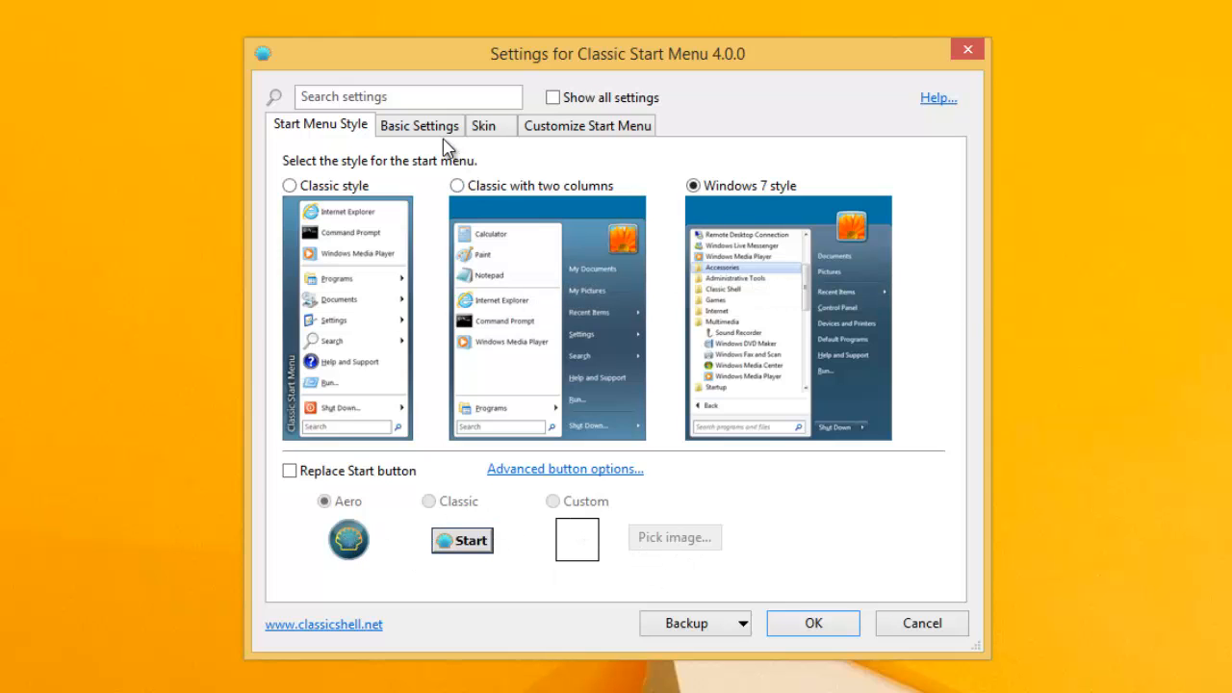
pyautogui.click(420, 125)
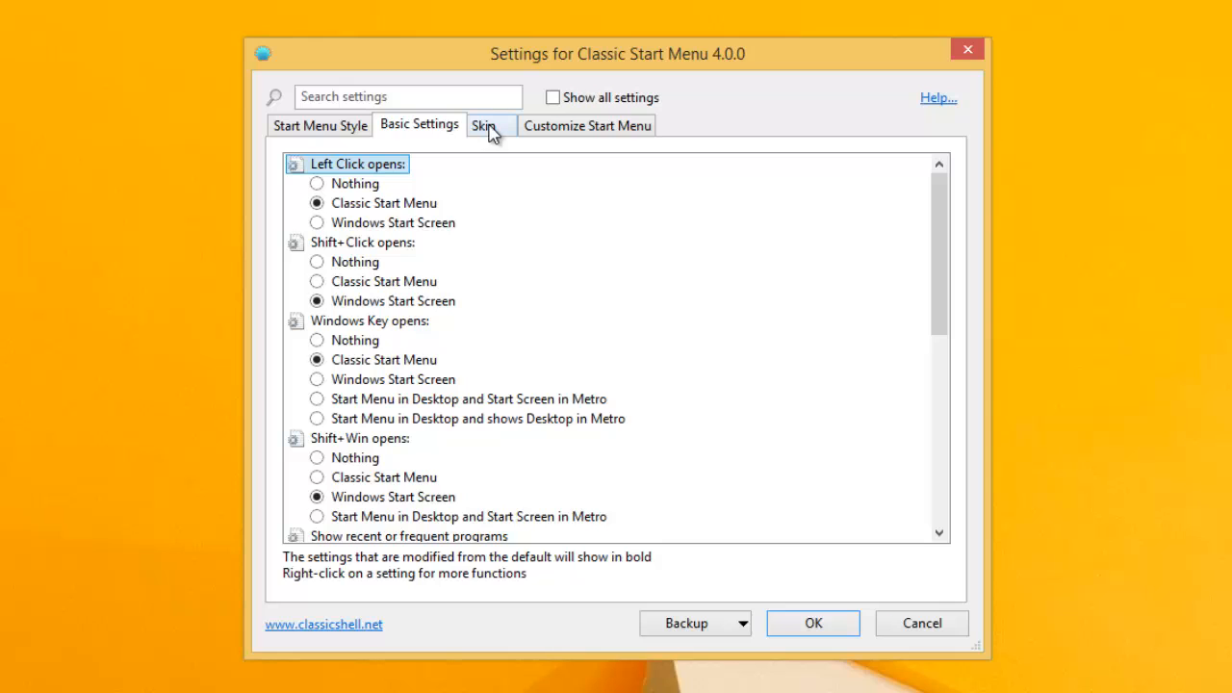
pyautogui.click(485, 125)
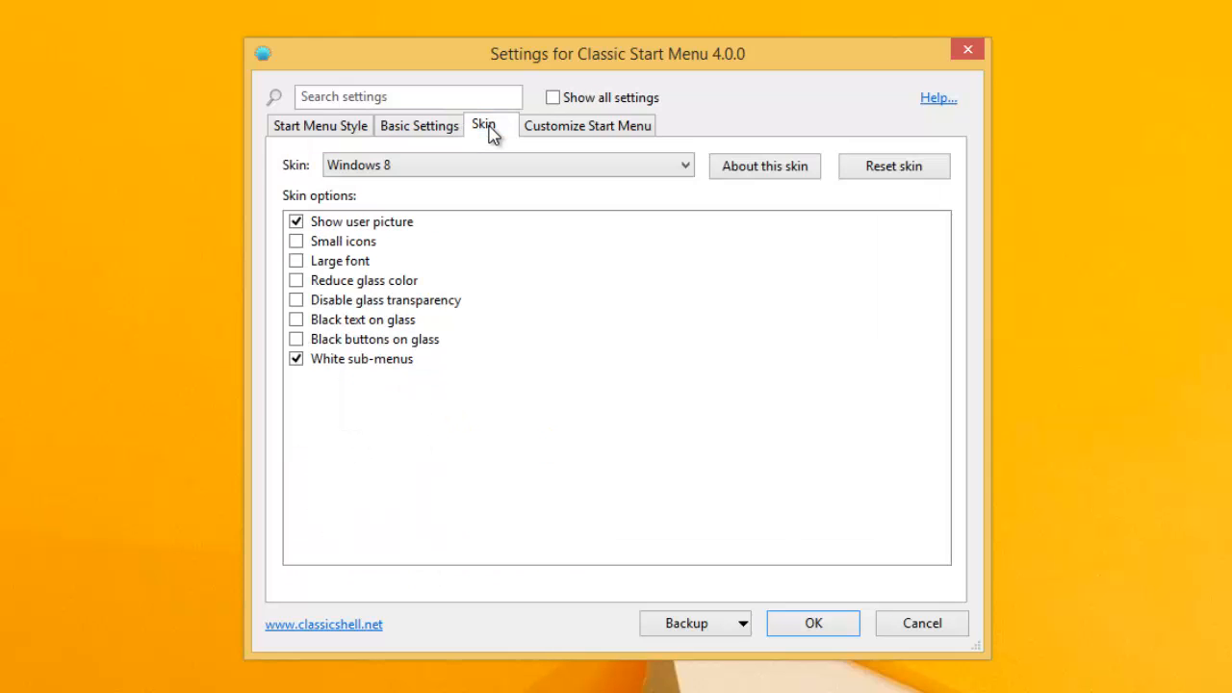
pyautogui.click(320, 125)
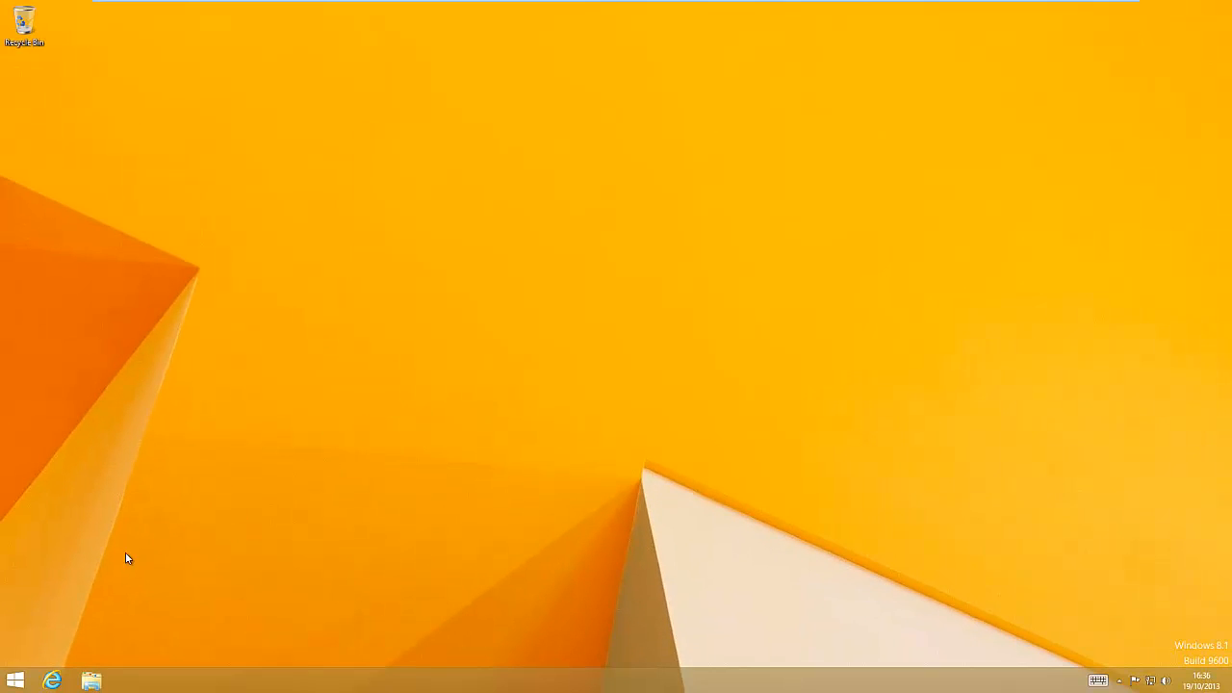
pyautogui.moveTo(17, 676)
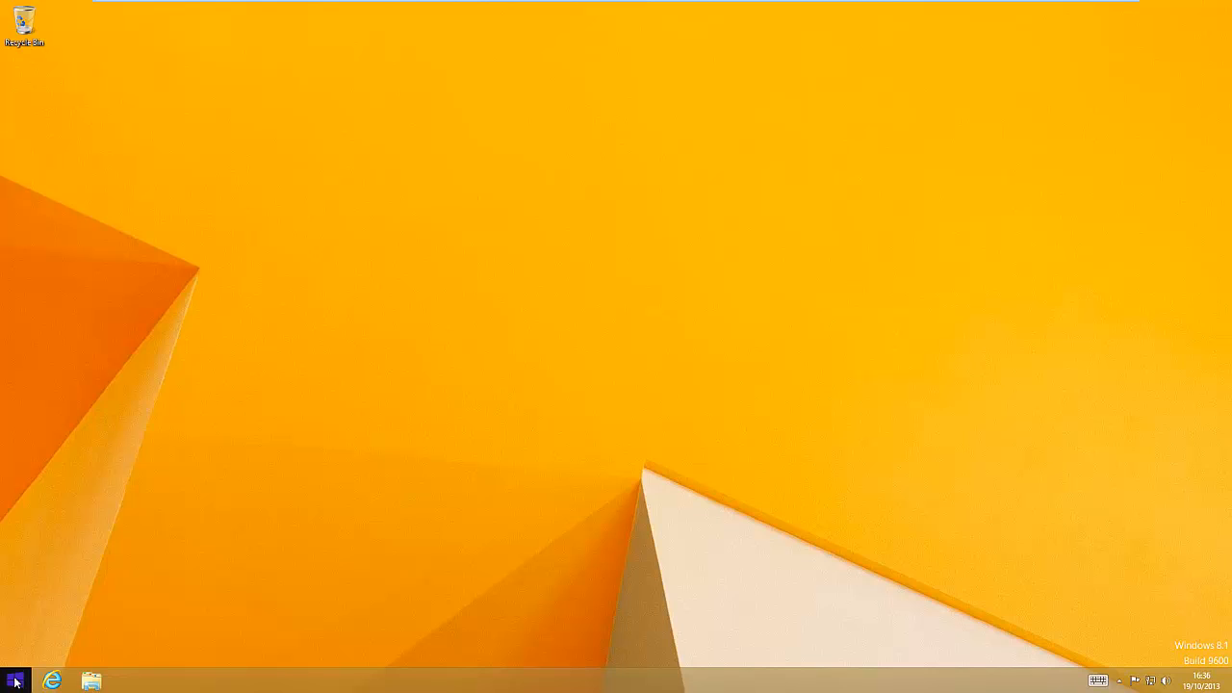
pyautogui.click(16, 677)
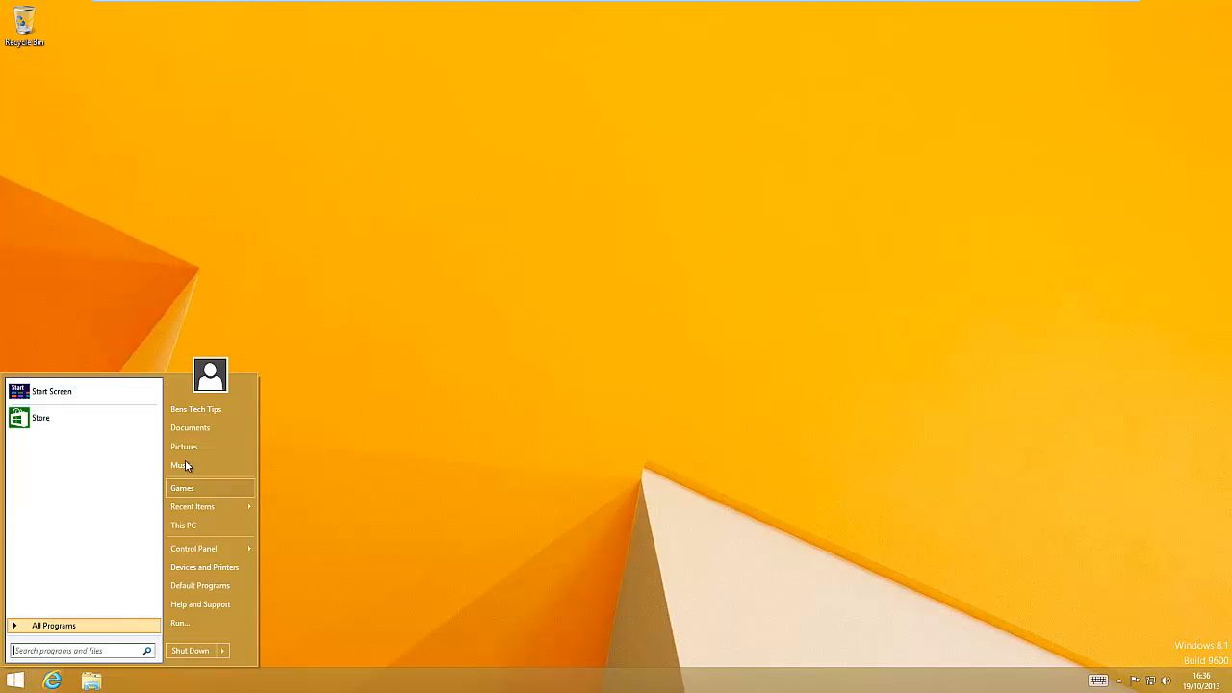
pyautogui.click(189, 427)
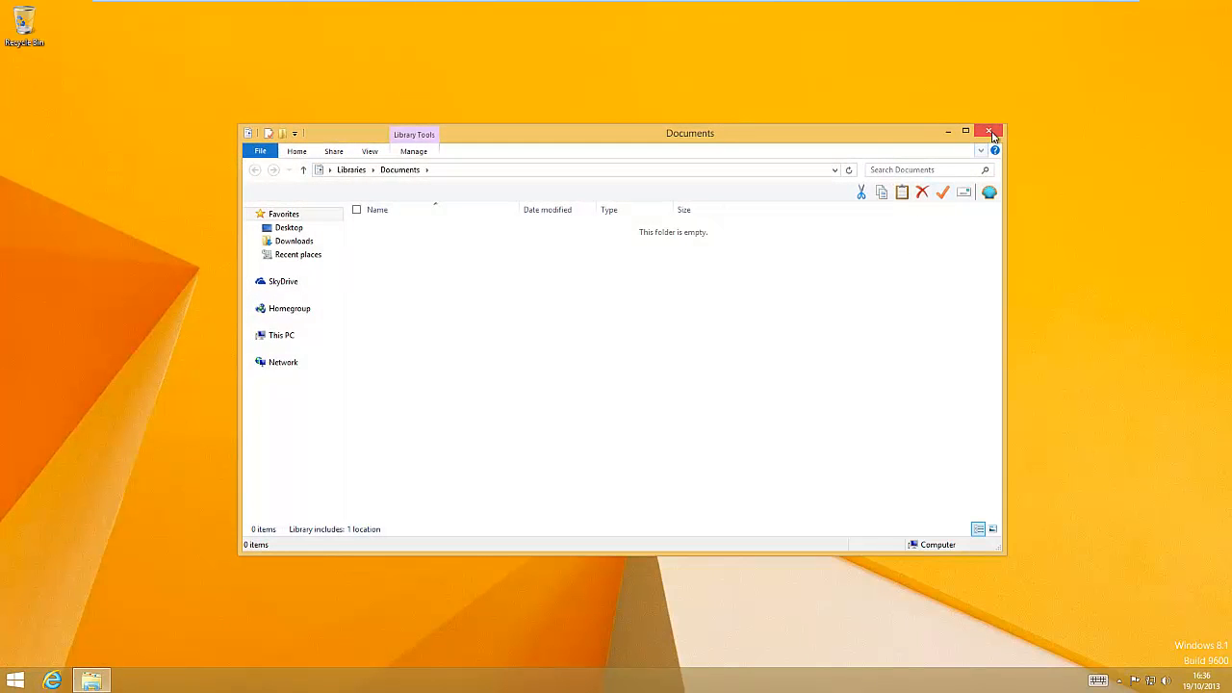
pyautogui.click(992, 131)
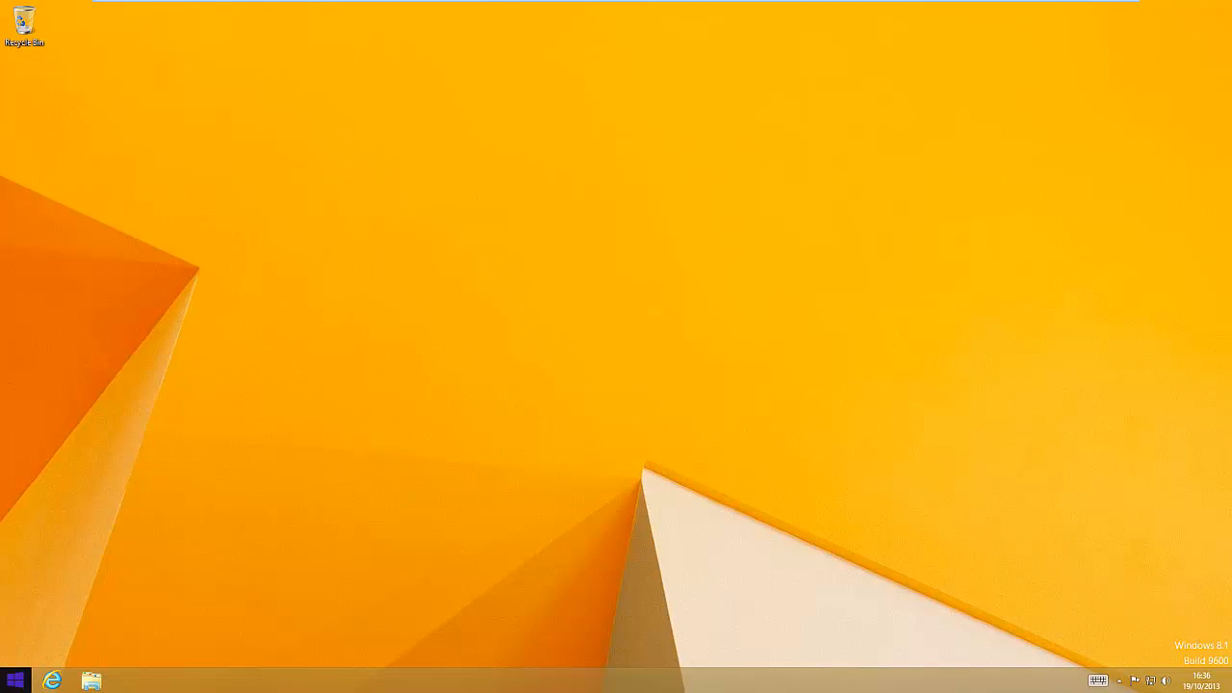
pyautogui.click(15, 678)
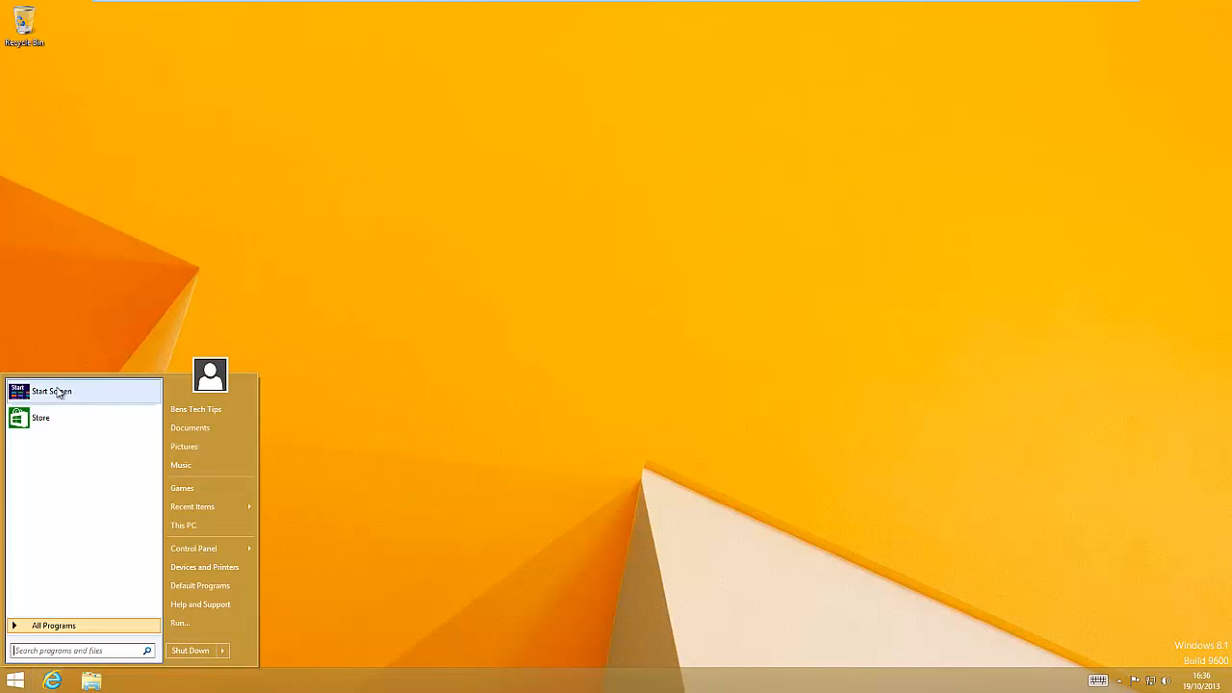
pyautogui.moveTo(89, 397)
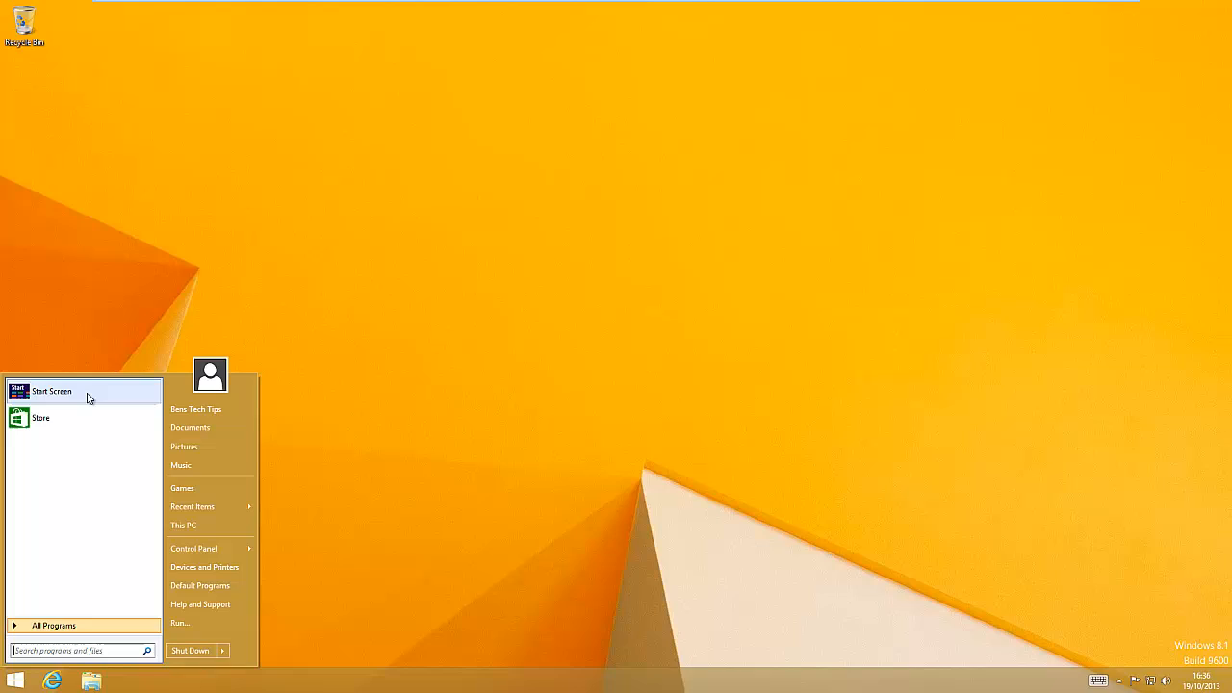
pyautogui.click(52, 391)
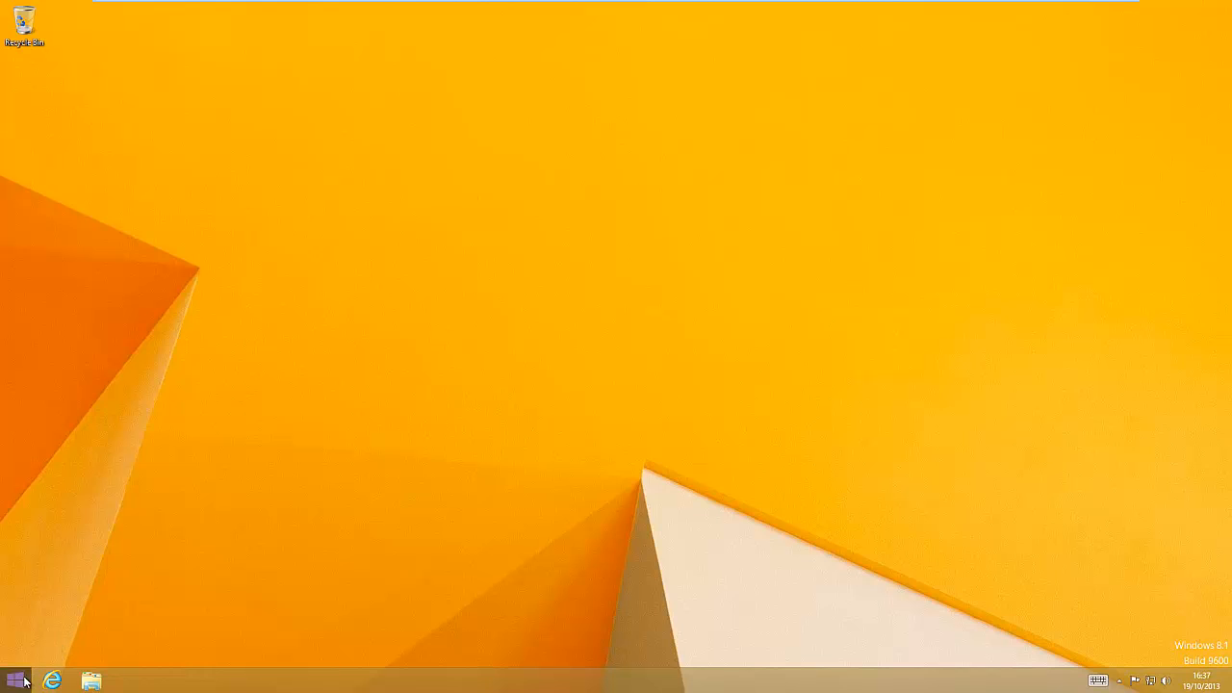
pyautogui.click(18, 678)
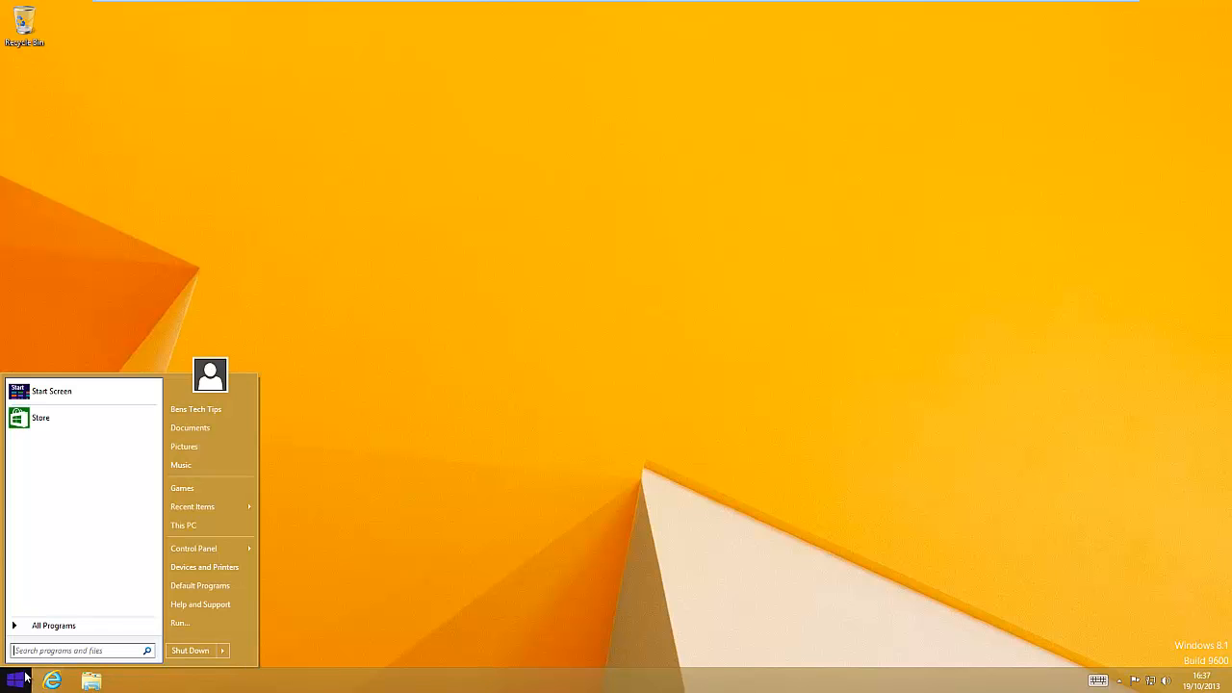
pyautogui.moveTo(106, 482)
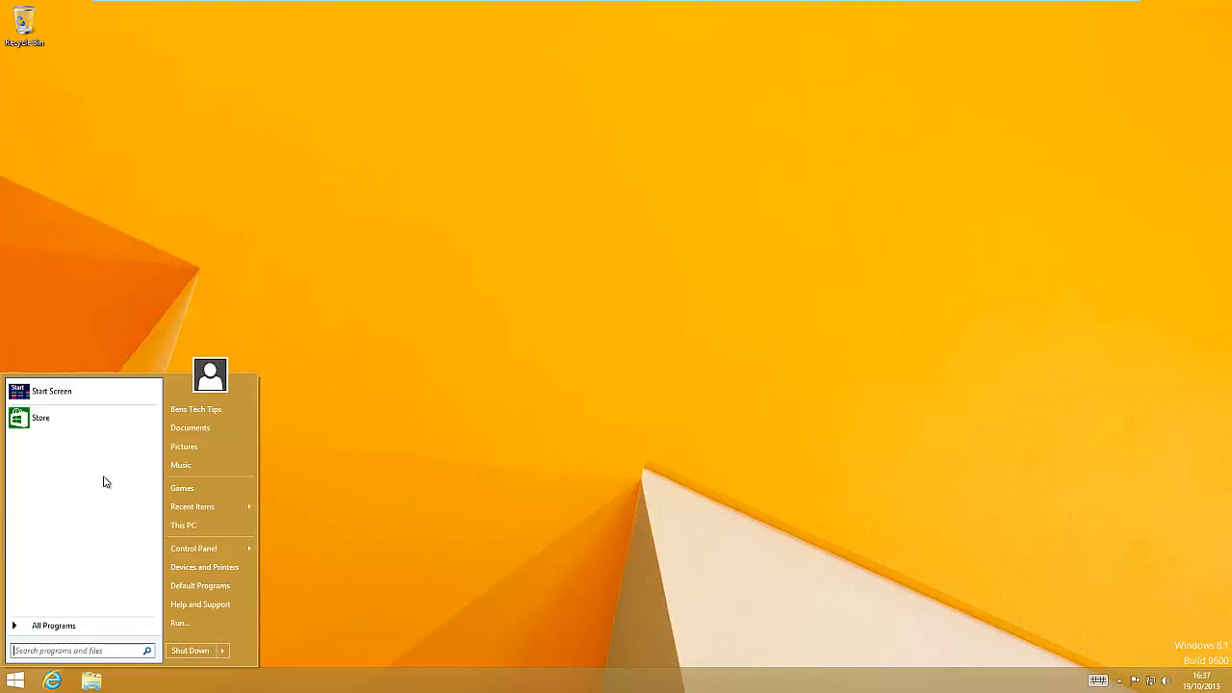
pyautogui.moveTo(49, 418)
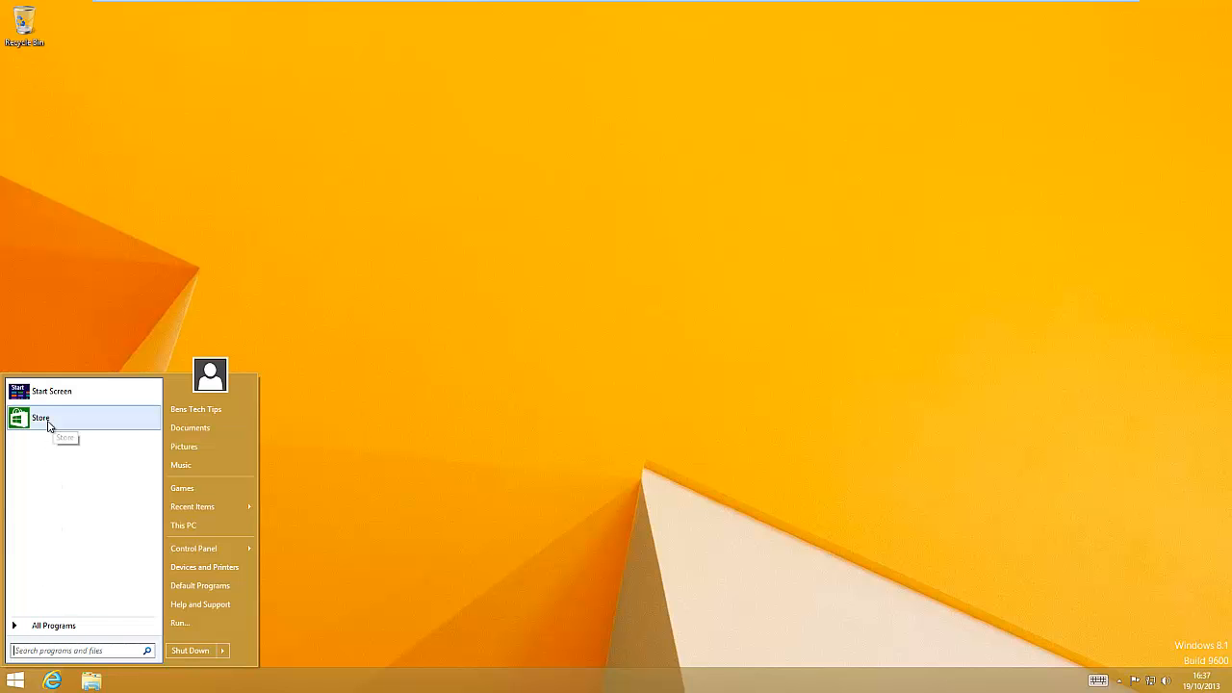
pyautogui.click(40, 416)
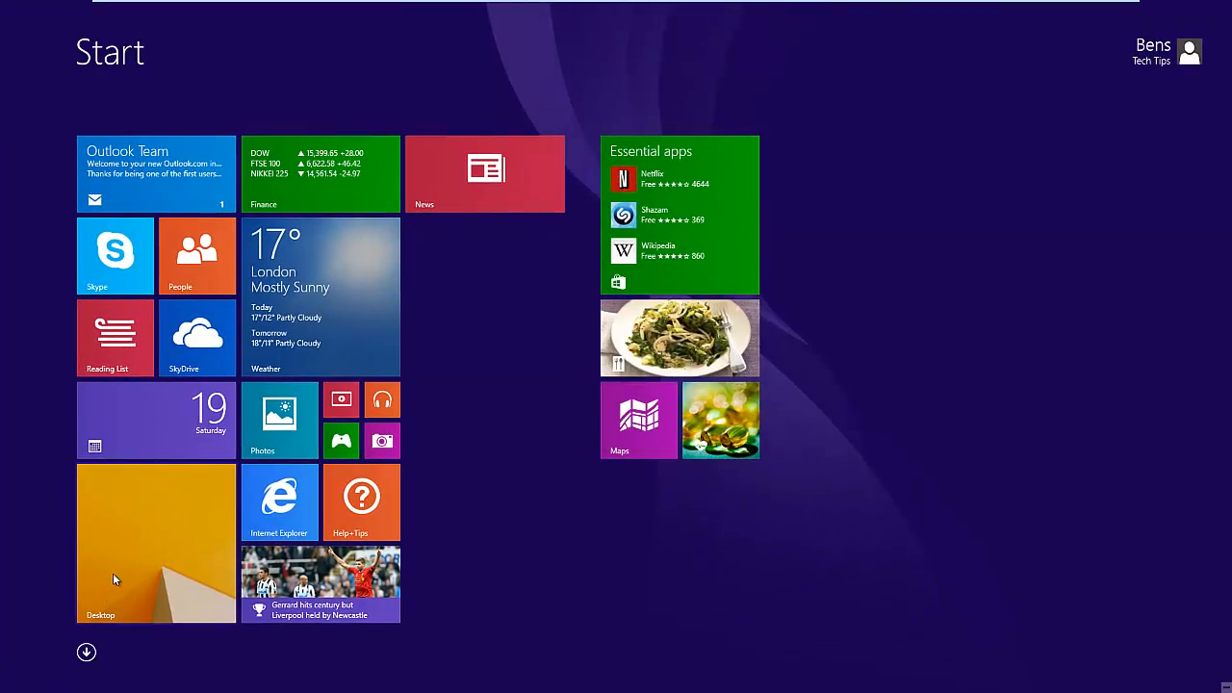
pyautogui.click(154, 543)
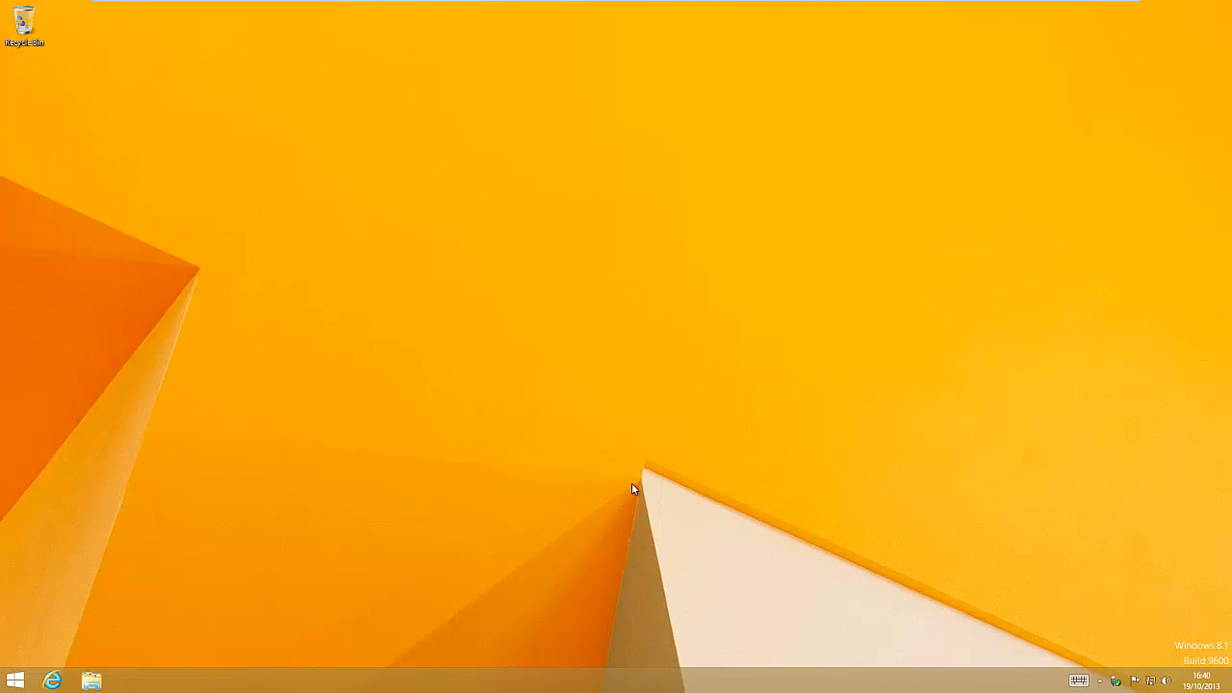
pyautogui.moveTo(40, 620)
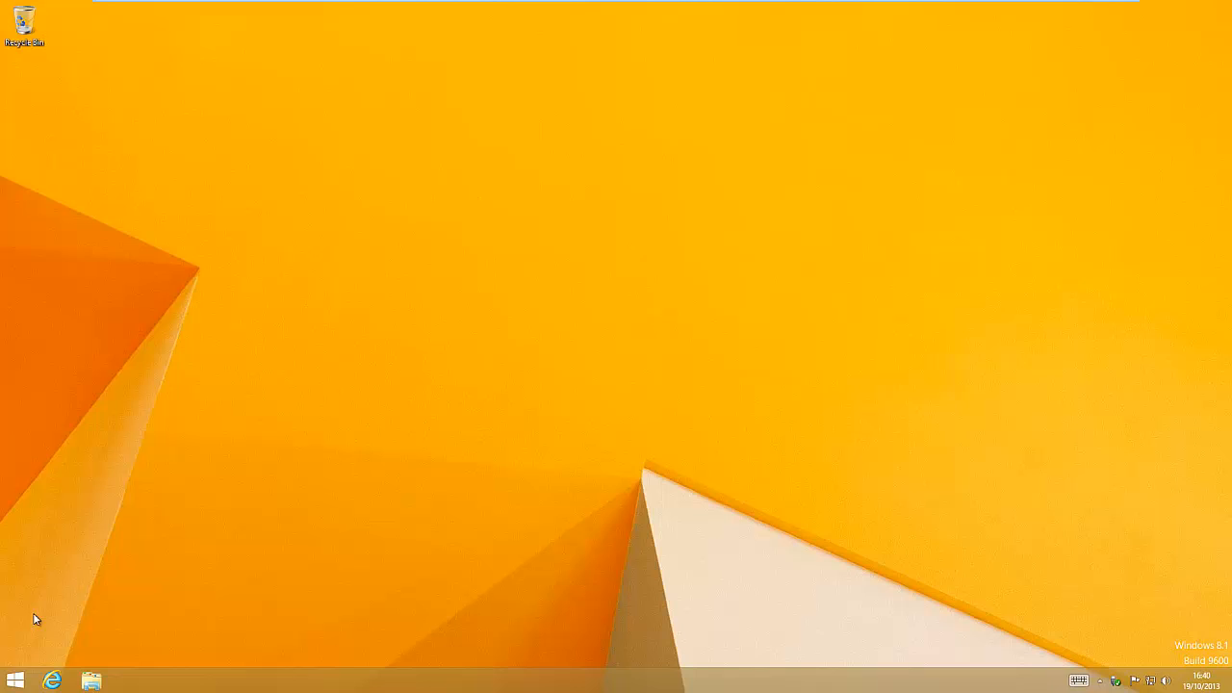
# Switch the start menu to Classic style via Classic Start Menu Settings and reopen it.
pyautogui.click(15, 676)
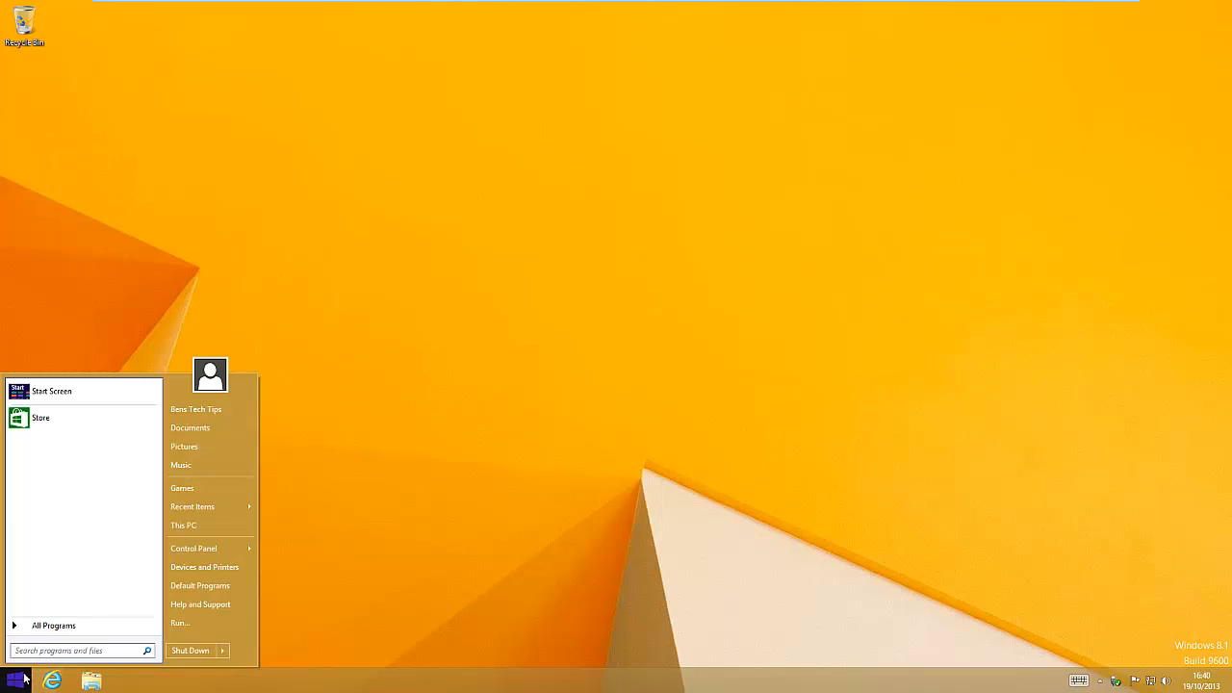
pyautogui.click(54, 624)
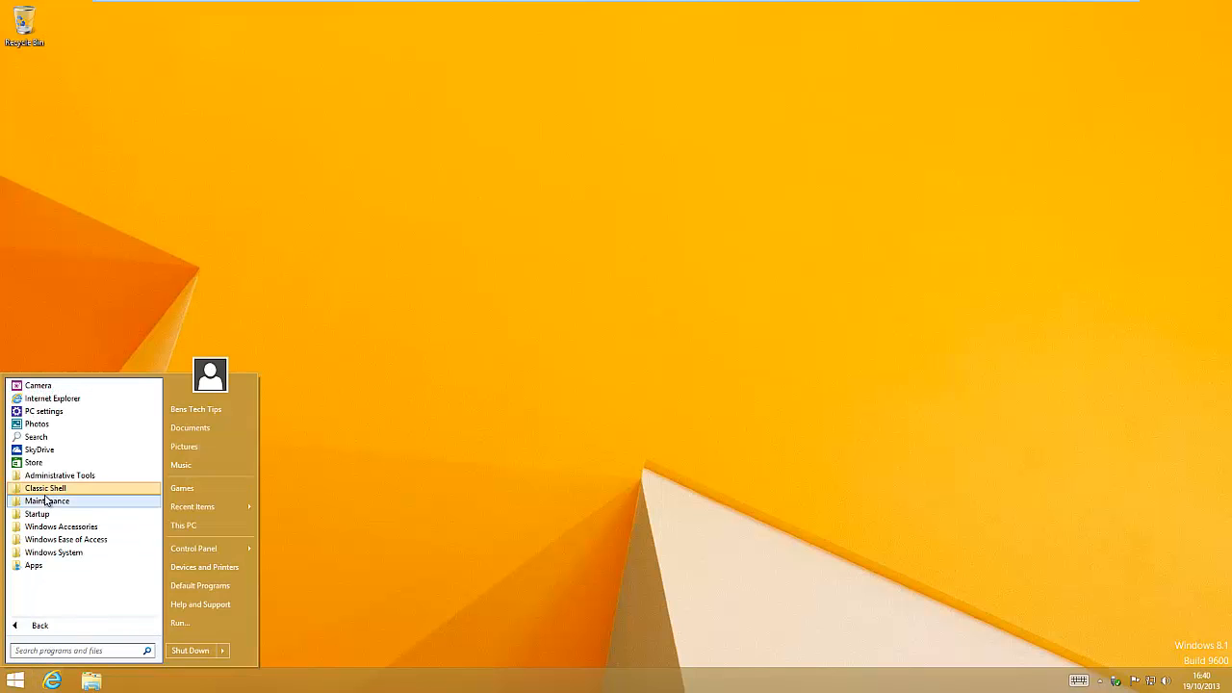
pyautogui.click(45, 489)
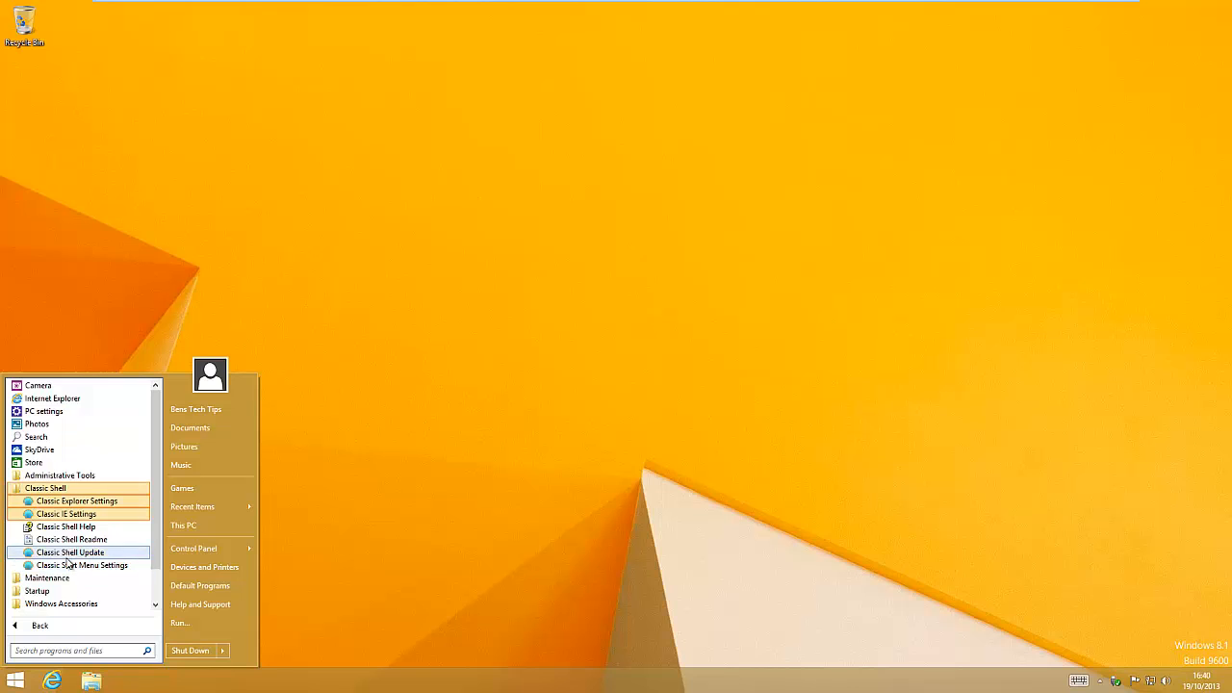
pyautogui.click(83, 566)
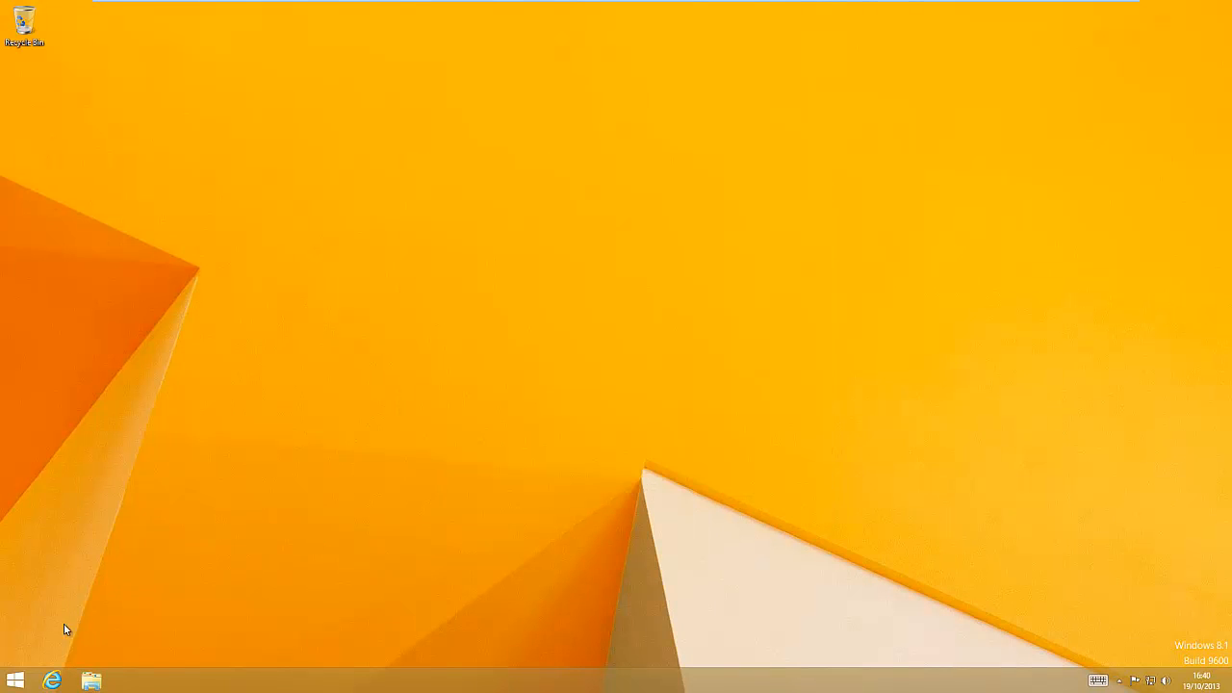
pyautogui.click(12, 677)
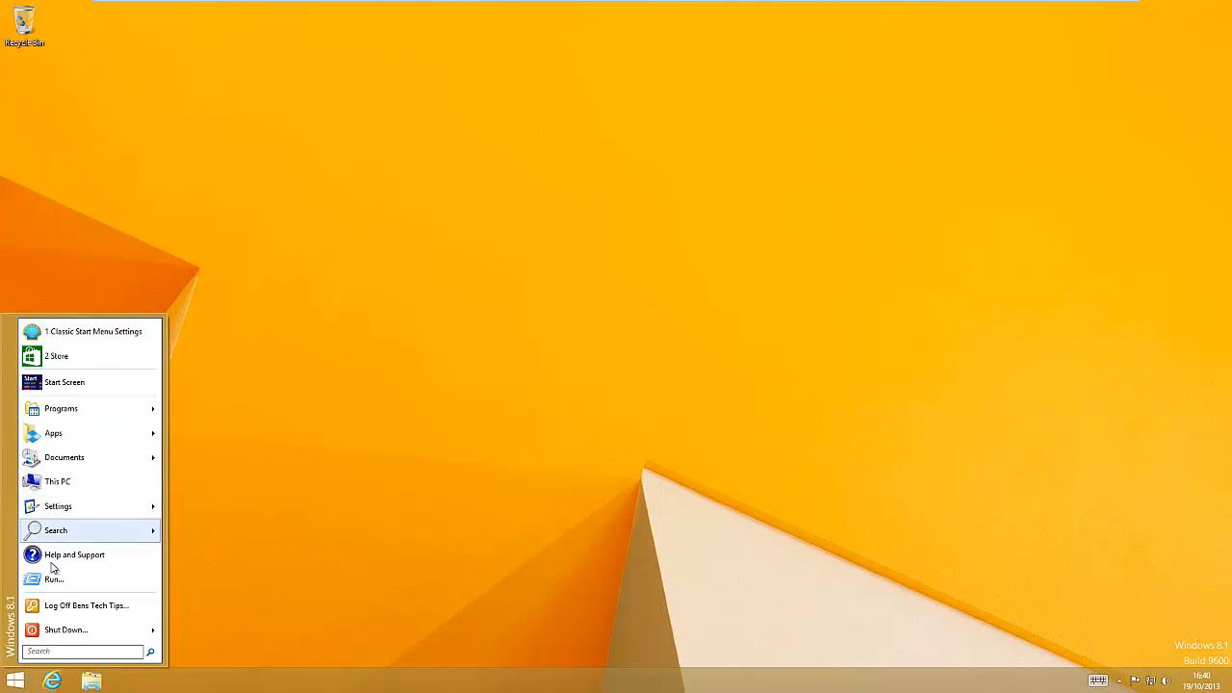